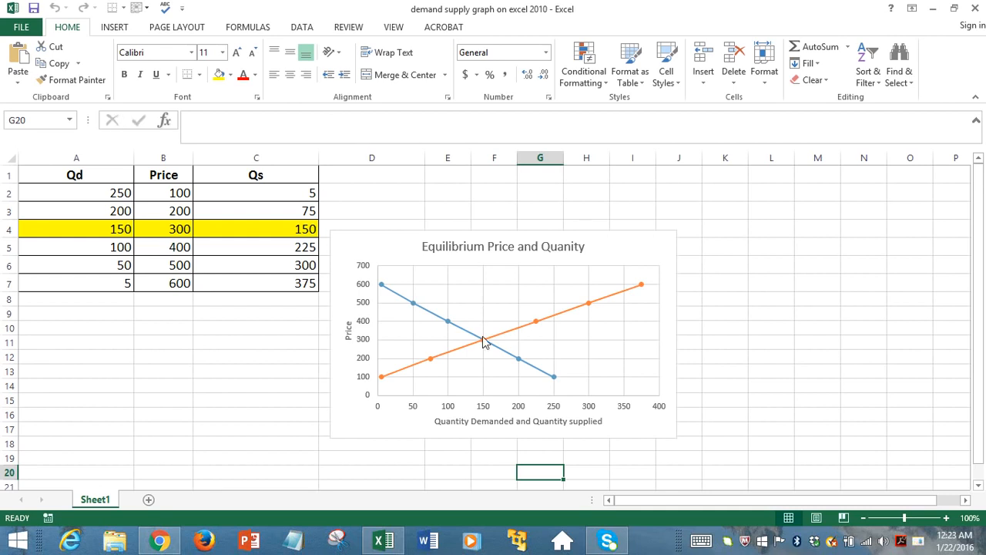
pyautogui.moveTo(486, 345)
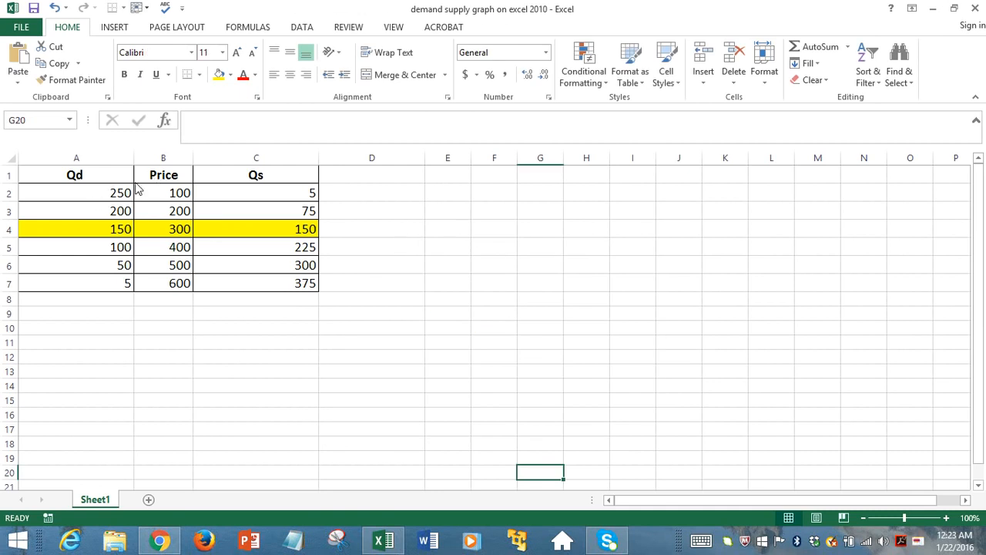
pyautogui.moveTo(98, 183)
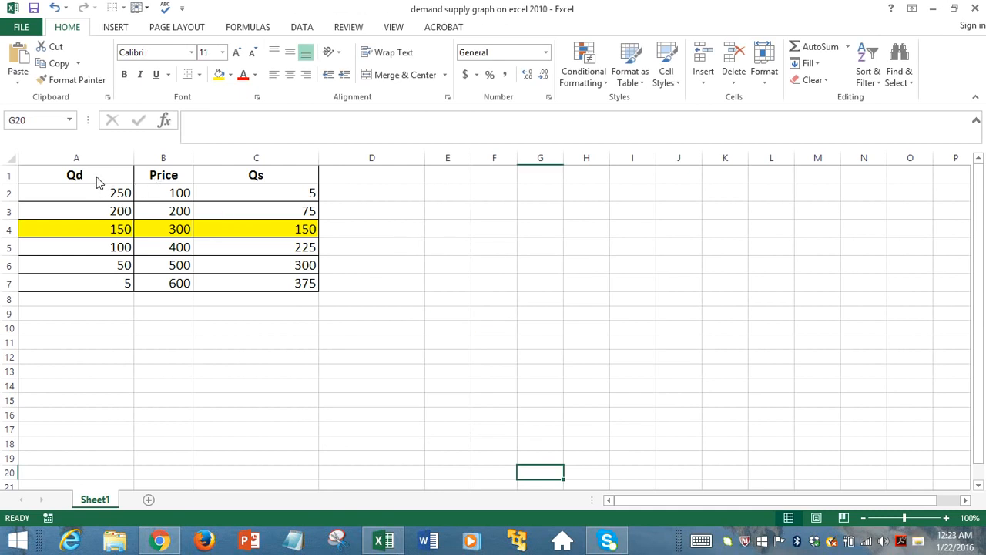
pyautogui.moveTo(74, 175); pyautogui.dragTo(75, 264)
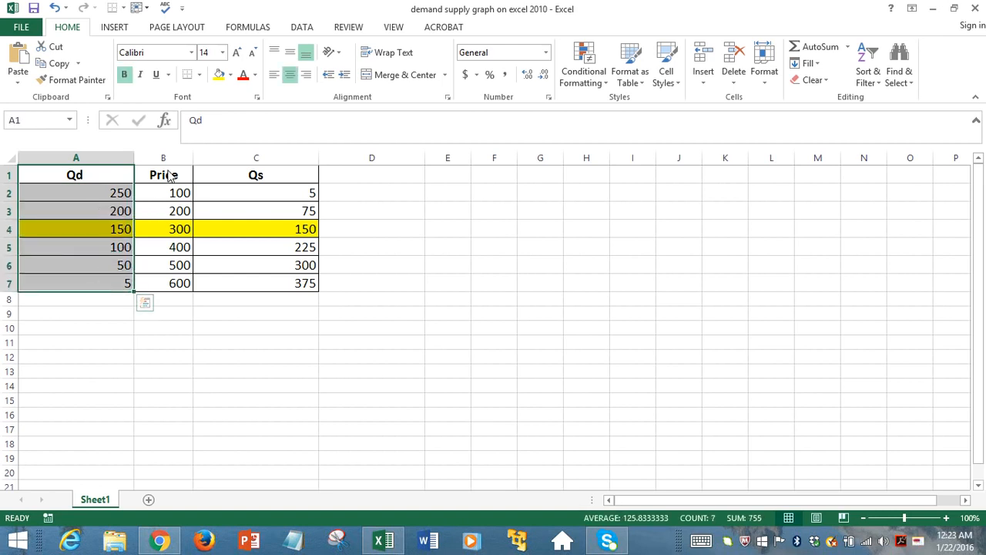
pyautogui.click(163, 175)
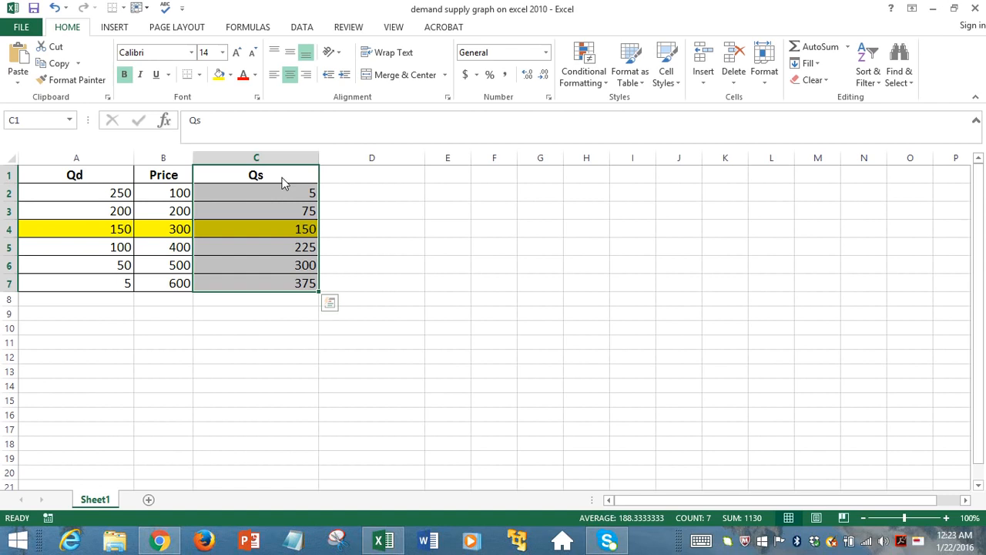
pyautogui.click(163, 174)
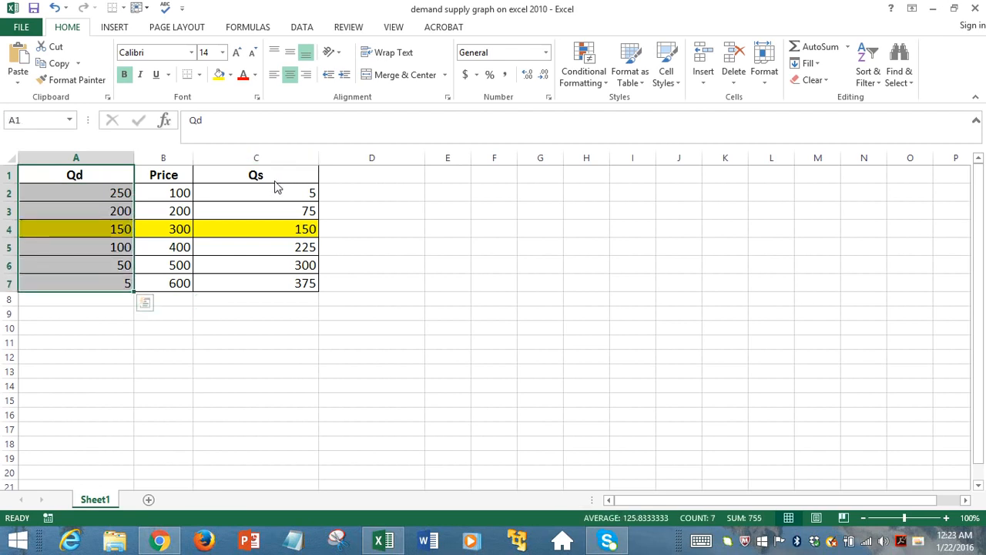
pyautogui.moveTo(256, 174); pyautogui.dragTo(255, 265)
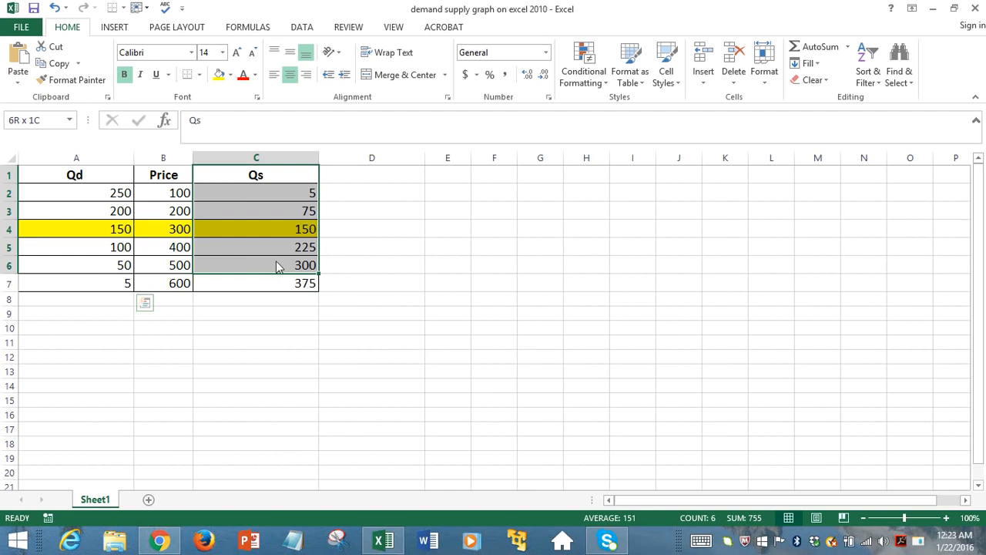
pyautogui.click(255, 175)
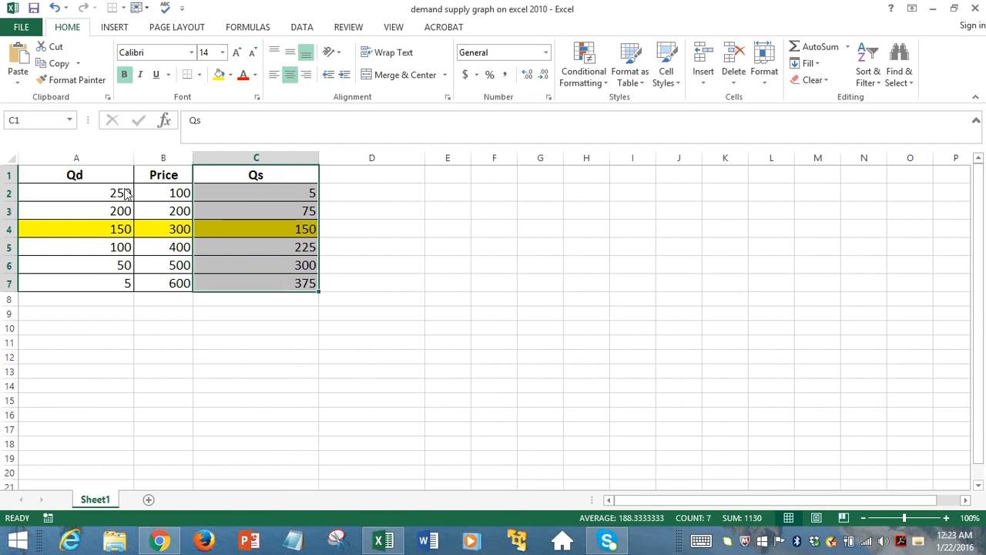
pyautogui.moveTo(75, 175); pyautogui.dragTo(75, 282)
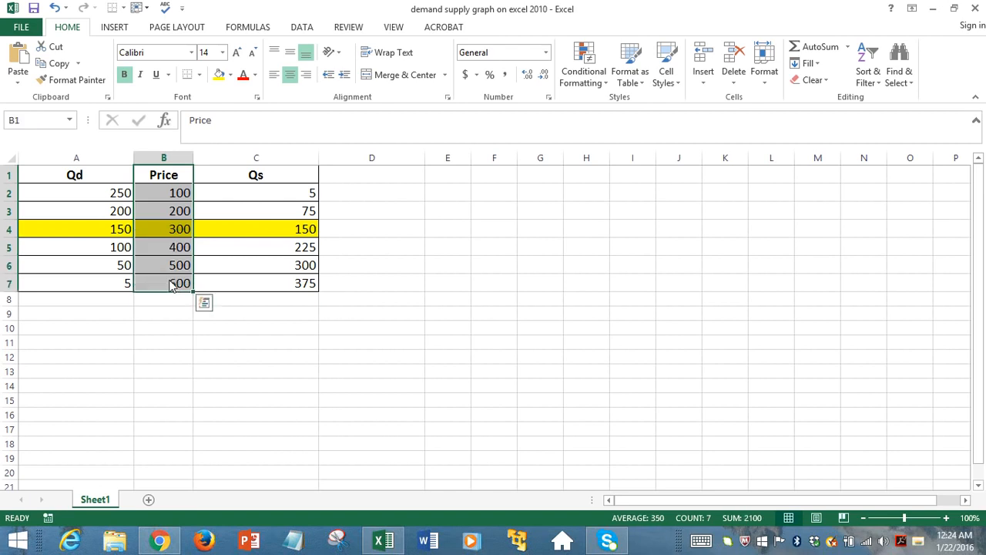
# - Select the Qd and Price columns (A1:B7) as chart data and show the Insert options
pyautogui.click(372, 246)
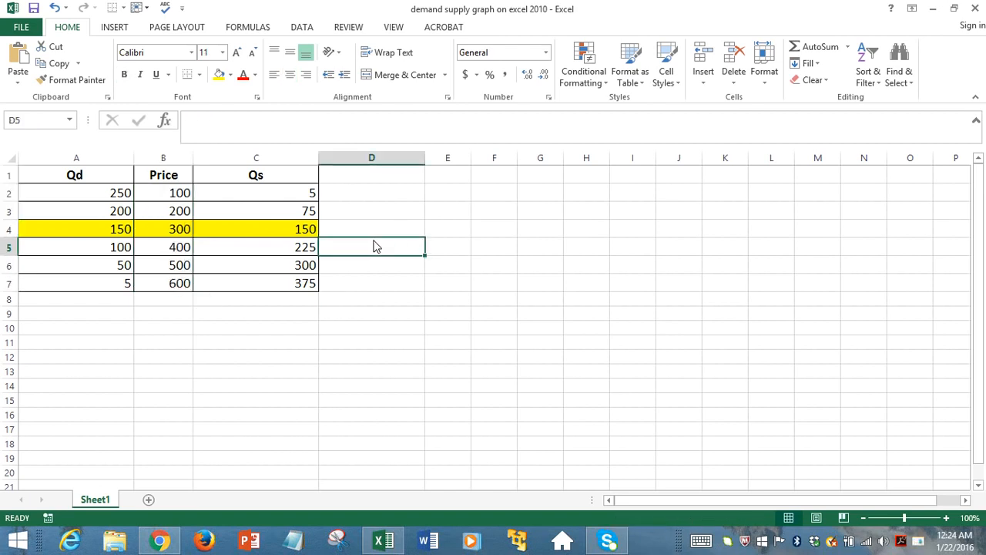
pyautogui.click(75, 174)
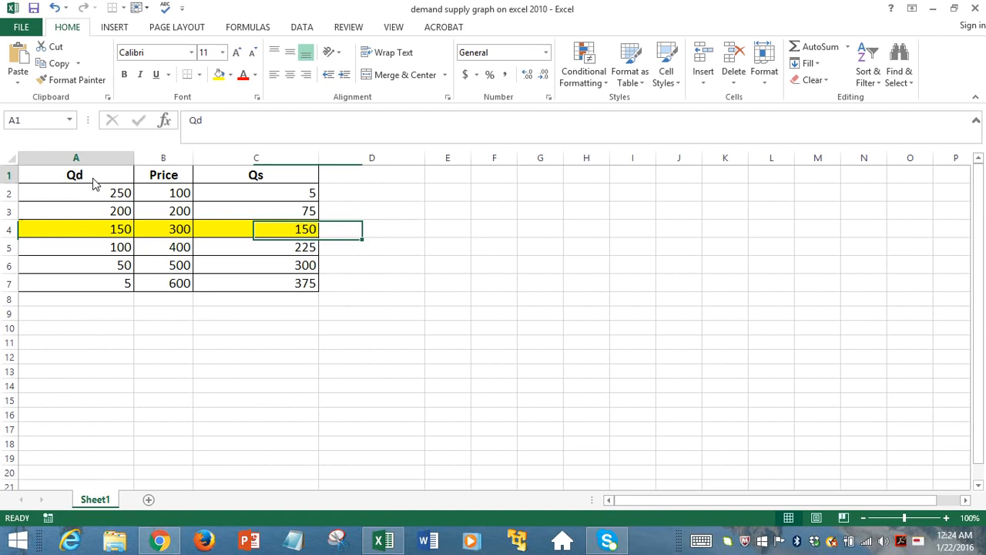
pyautogui.moveTo(75, 175); pyautogui.dragTo(163, 282)
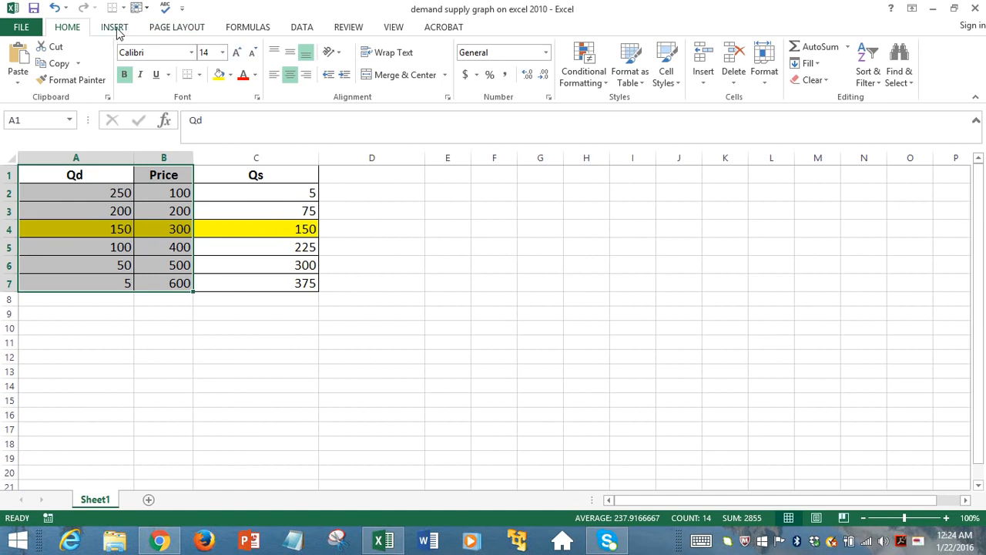
pyautogui.click(114, 27)
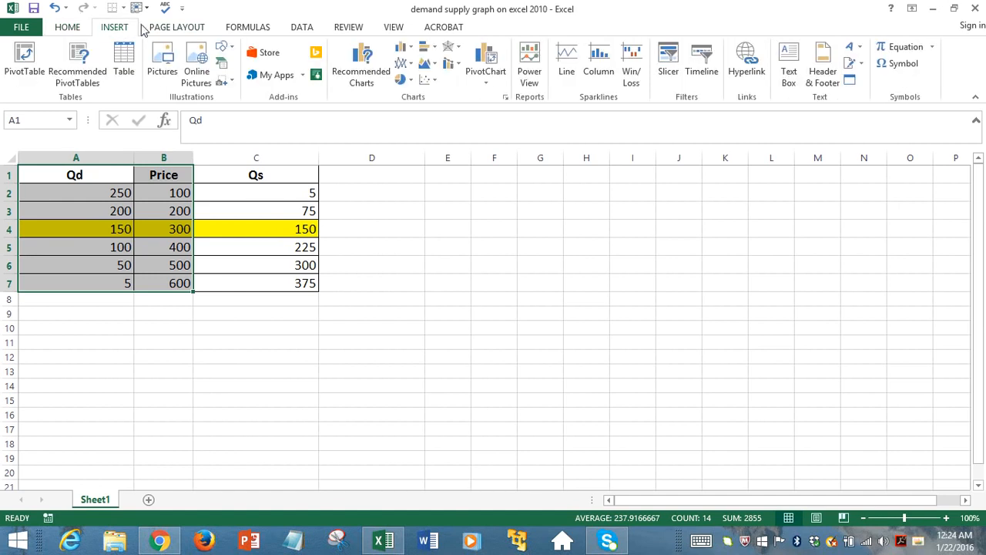
pyautogui.moveTo(430, 80)
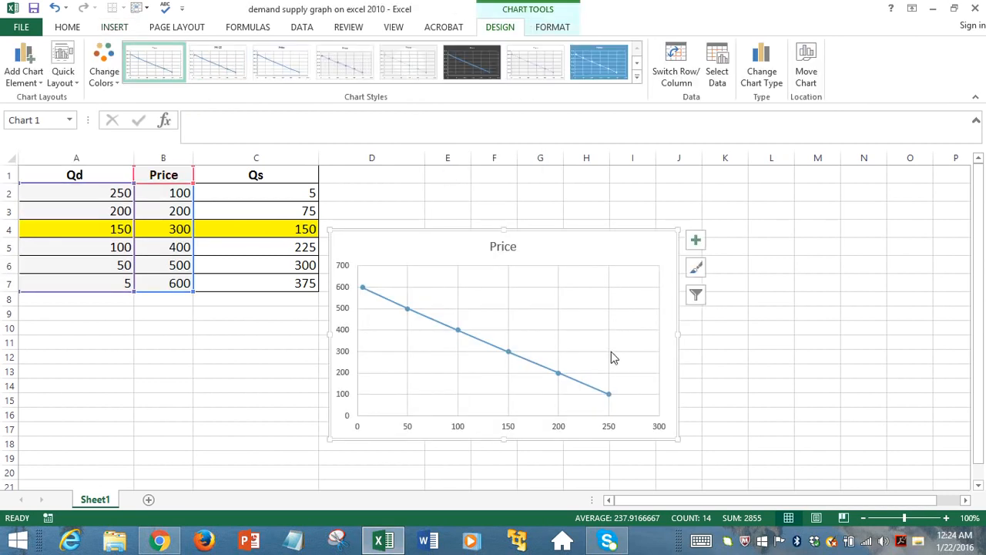
pyautogui.moveTo(601, 374)
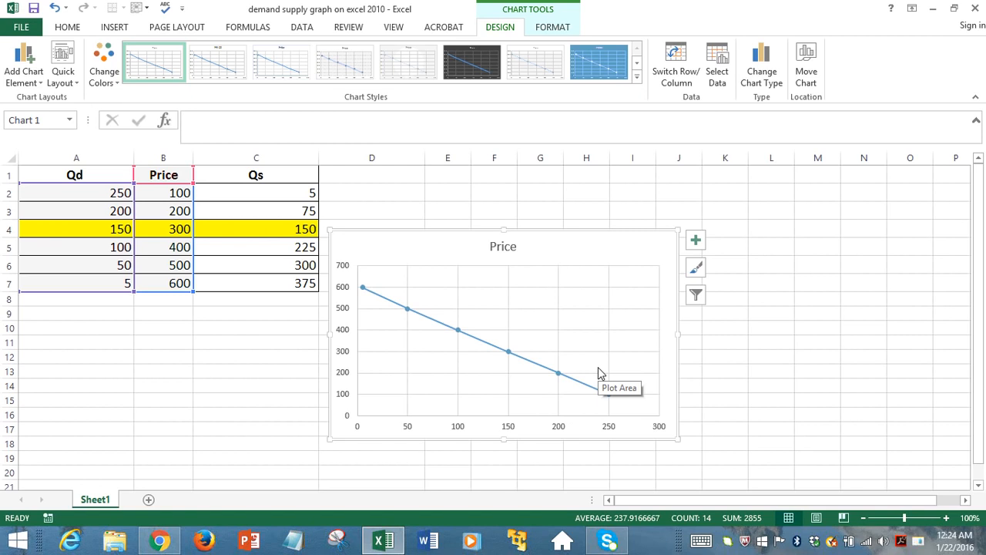
pyautogui.moveTo(544, 328)
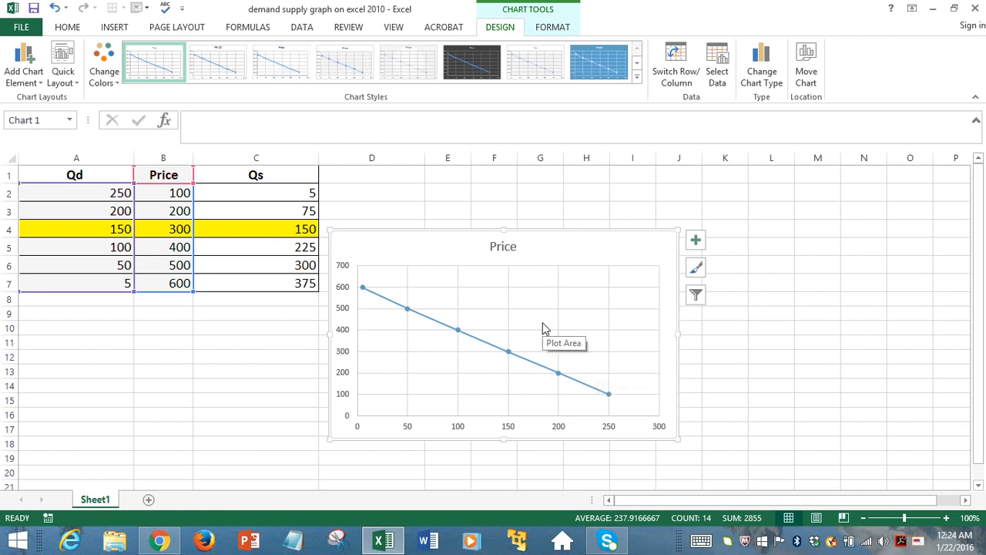
pyautogui.moveTo(396, 383)
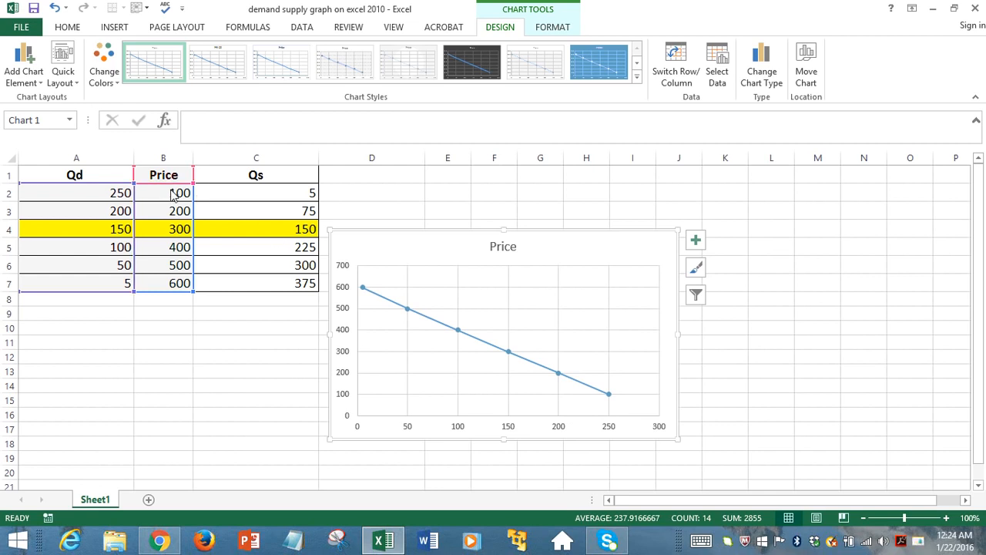
pyautogui.moveTo(572, 446)
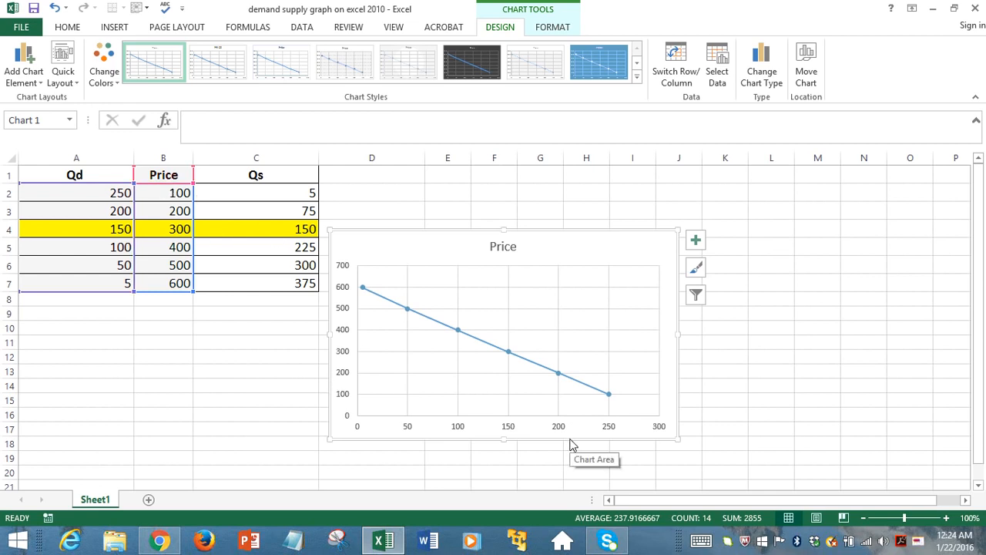
pyautogui.moveTo(344, 258)
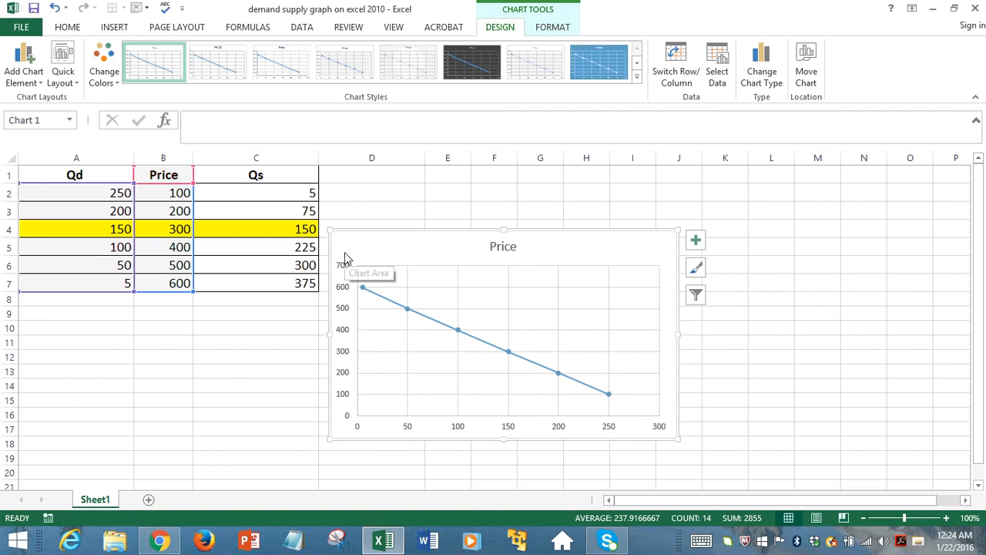
pyautogui.moveTo(349, 276)
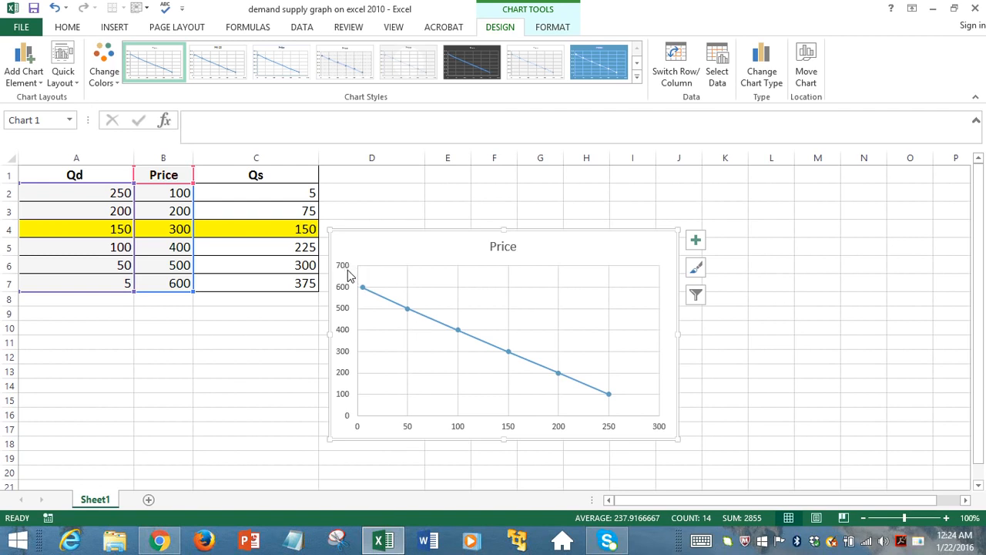
pyautogui.moveTo(347, 300)
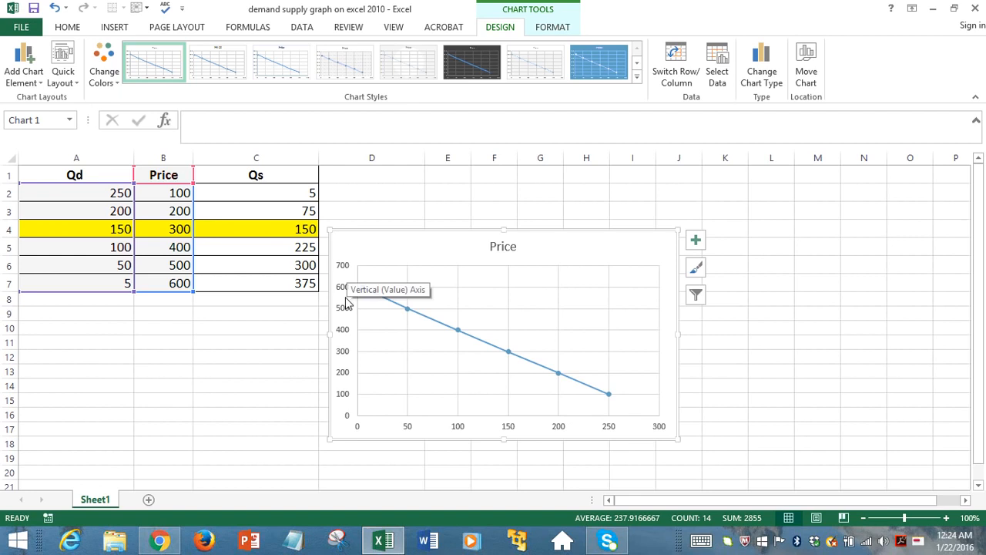
pyautogui.moveTo(346, 233)
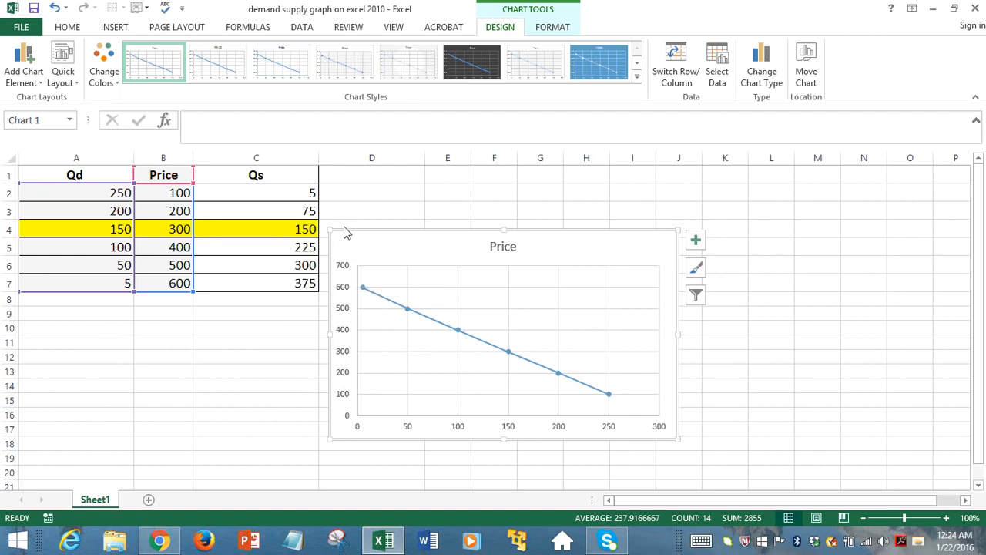
pyautogui.moveTo(646, 456)
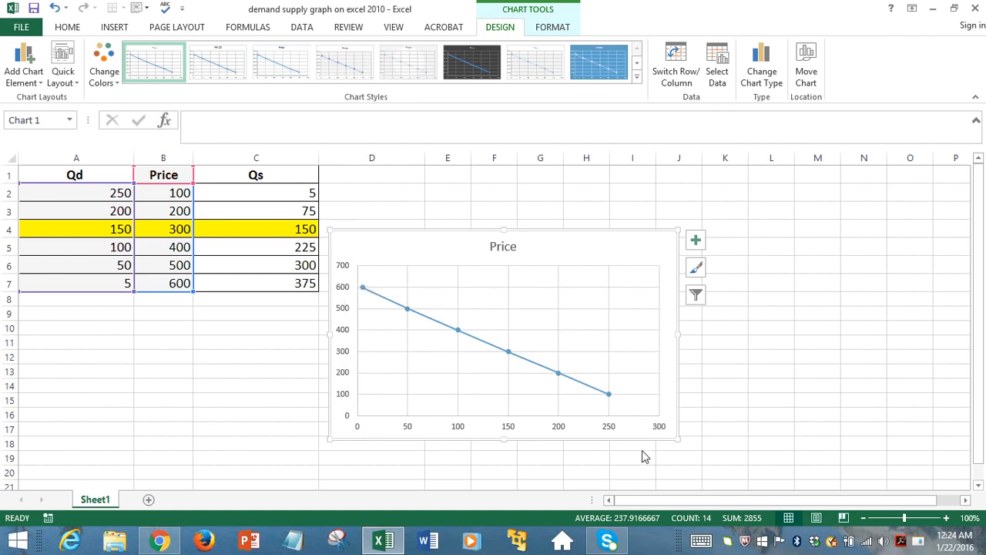
pyautogui.moveTo(346, 269)
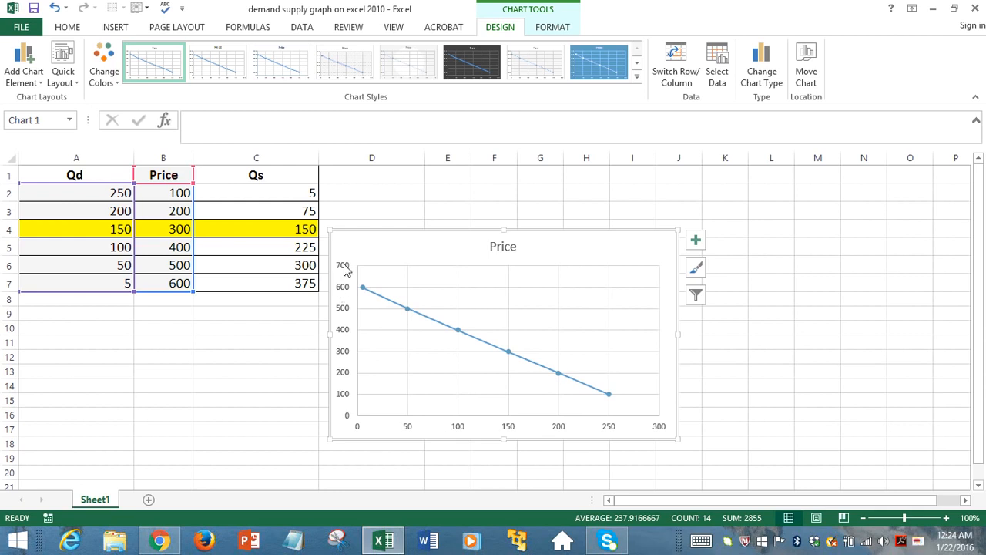
pyautogui.moveTo(342, 314)
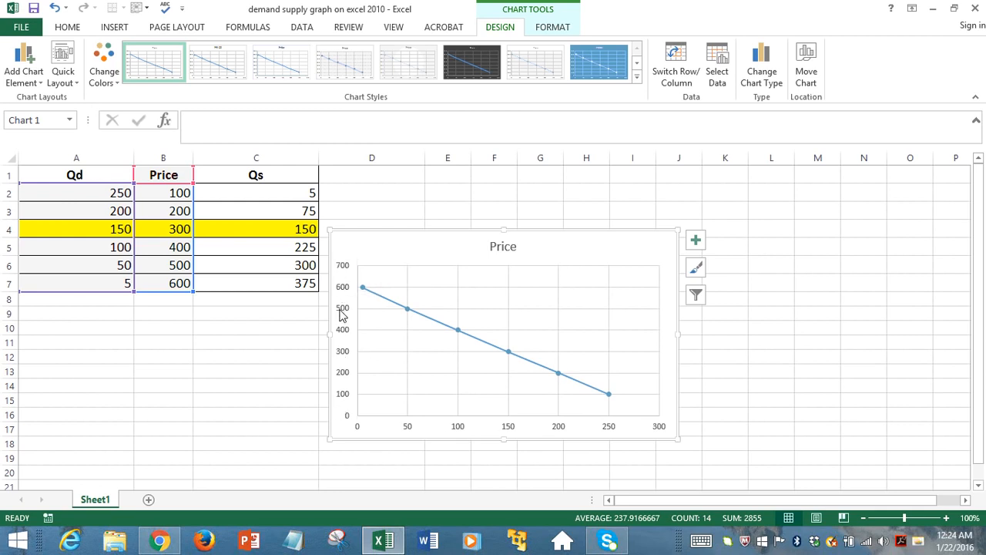
pyautogui.moveTo(608, 428)
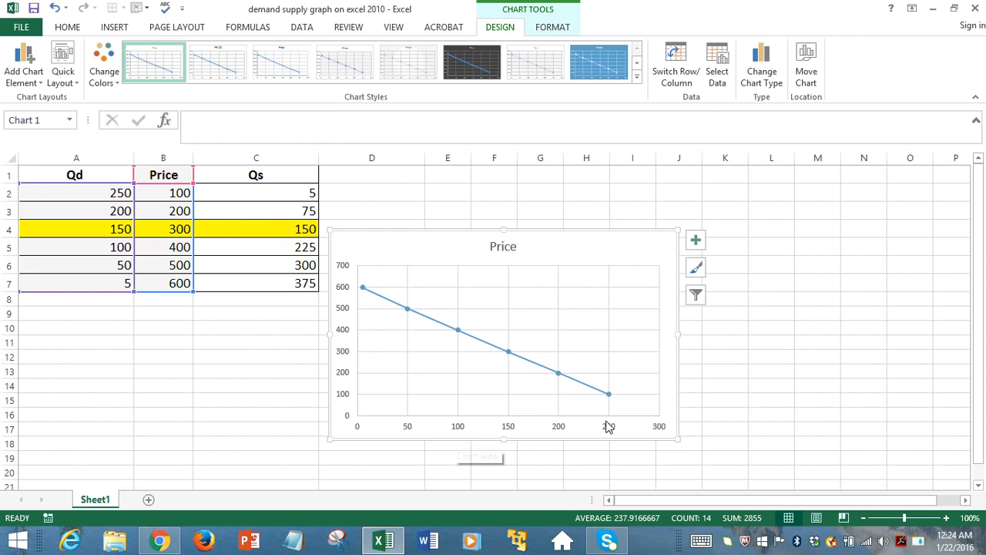
pyautogui.moveTo(661, 432)
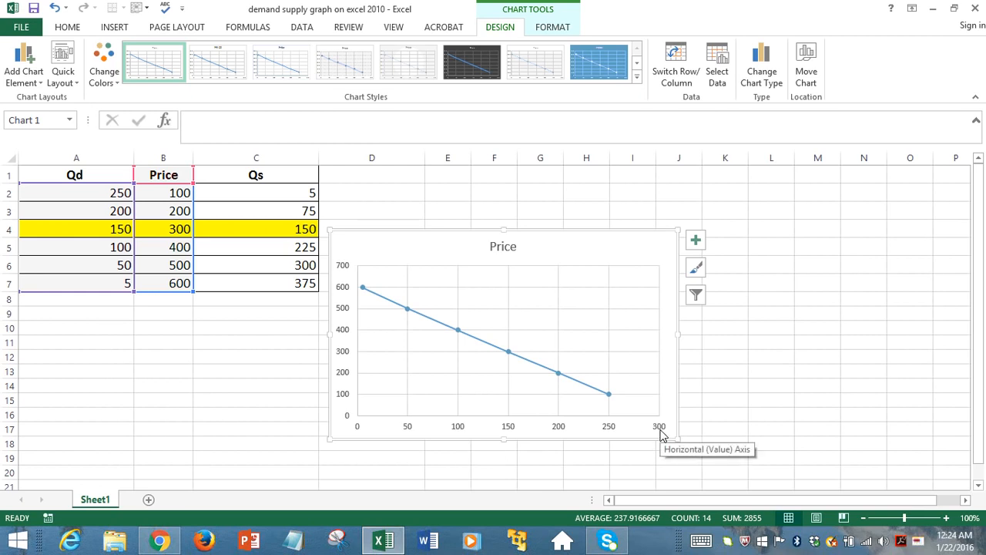
pyautogui.moveTo(345, 279)
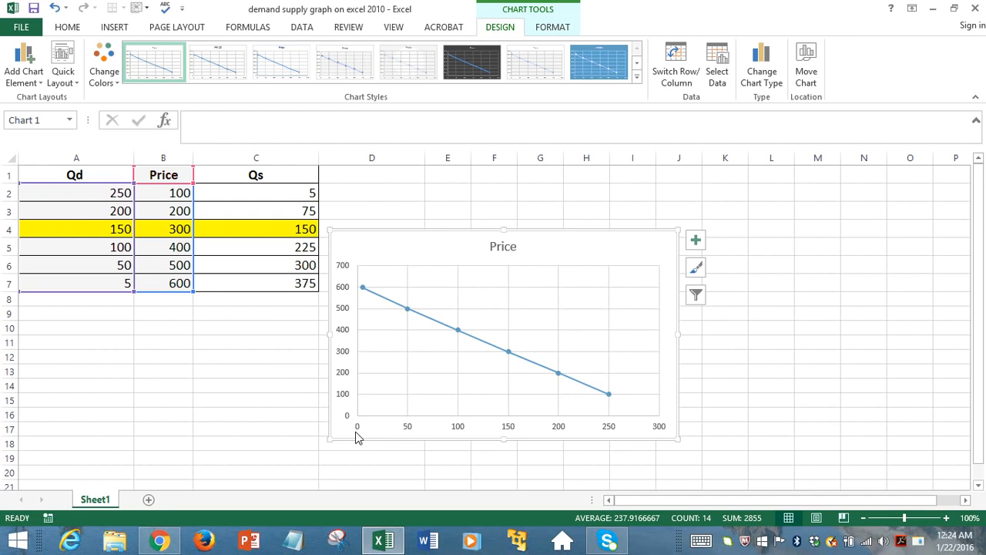
pyautogui.moveTo(345, 279)
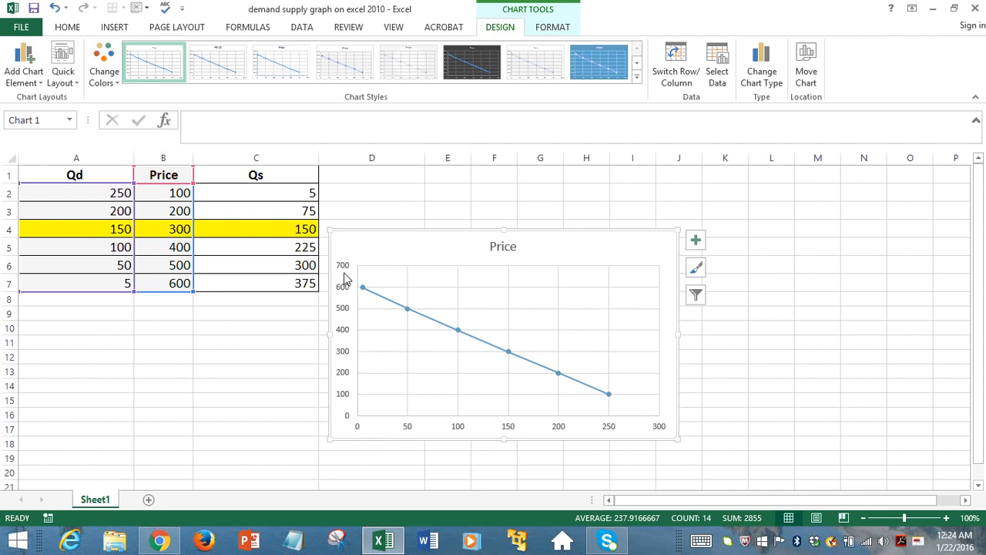
pyautogui.moveTo(345, 320)
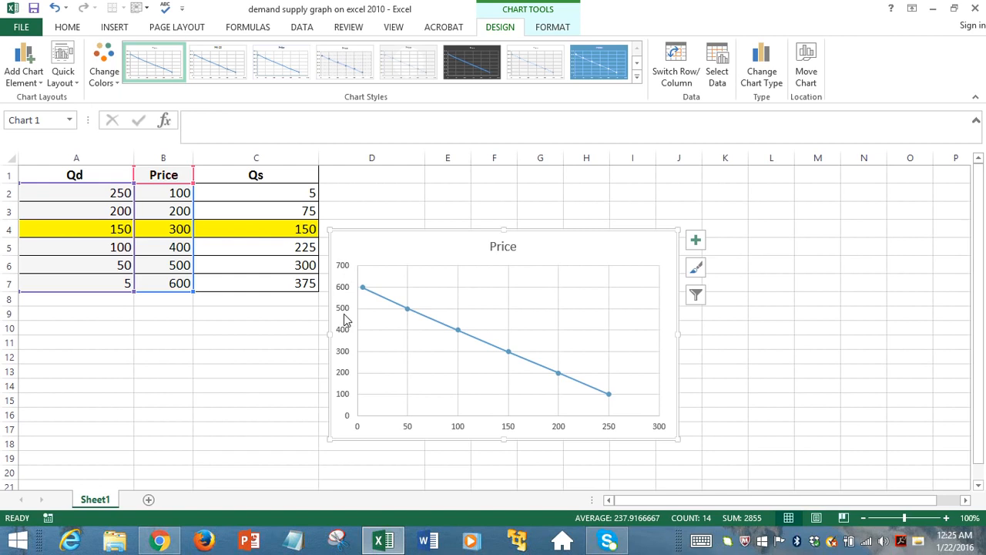
pyautogui.moveTo(359, 428)
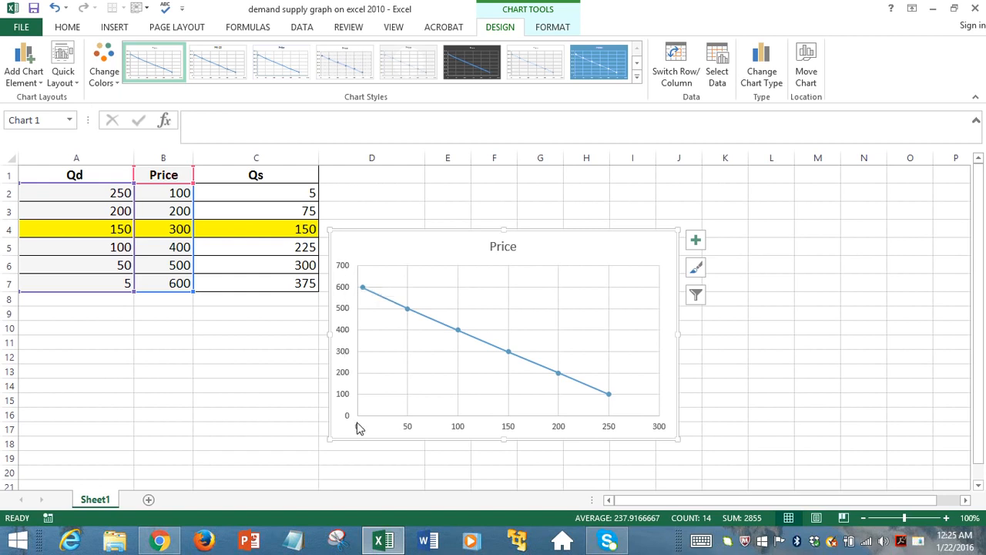
pyautogui.moveTo(460, 424)
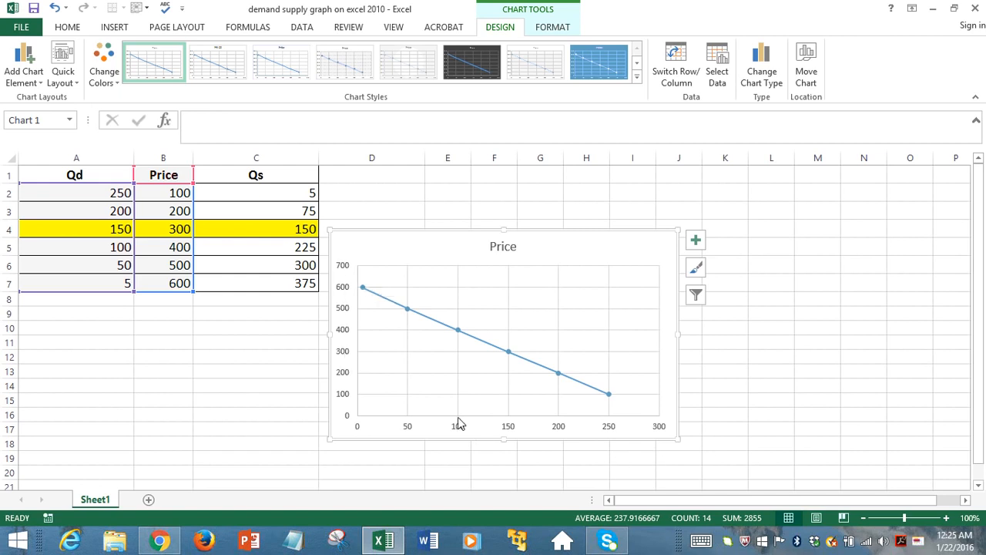
pyautogui.moveTo(637, 439)
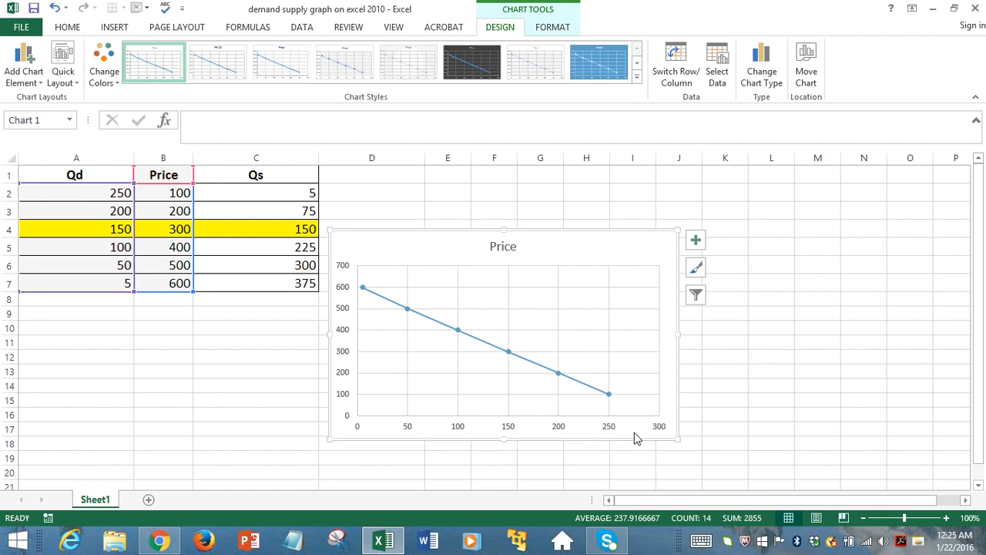
pyautogui.moveTo(637, 439)
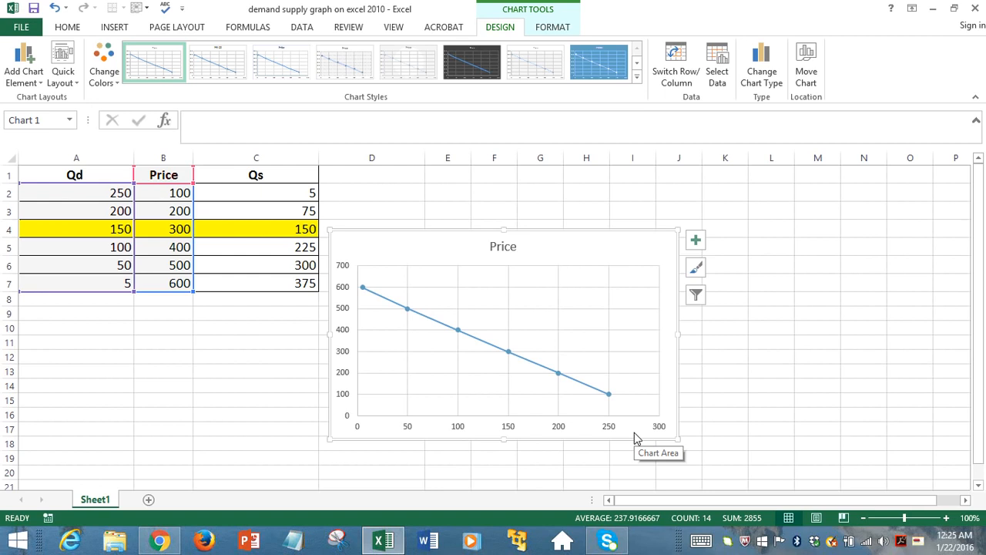
pyautogui.moveTo(518, 335)
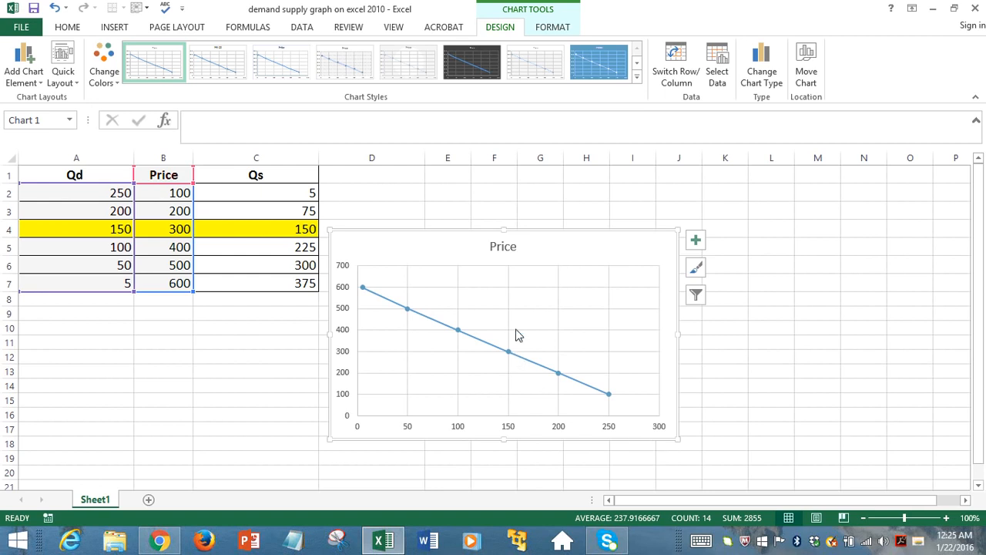
# - Select the Price line chart's plot area and open its context menu
pyautogui.click(516, 323)
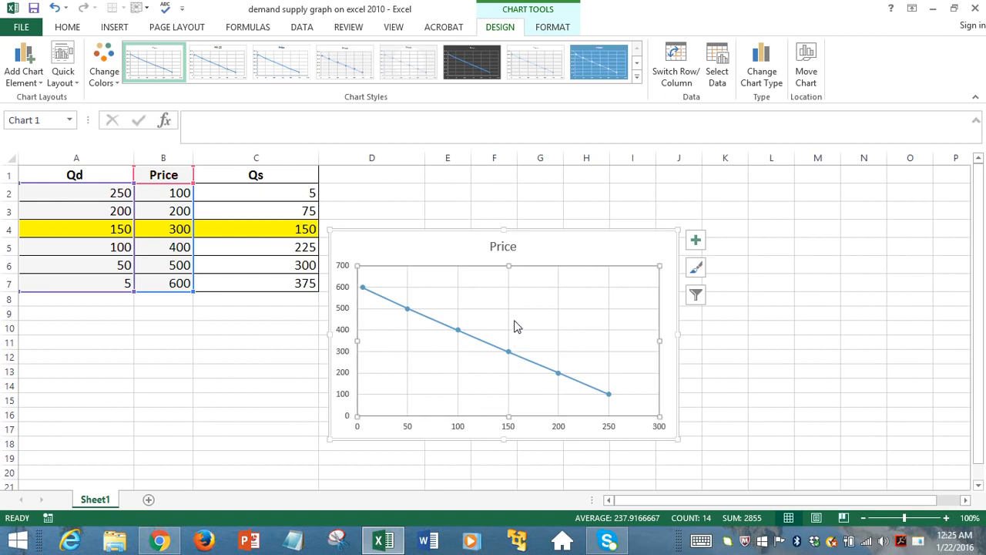
pyautogui.rightClick(517, 326)
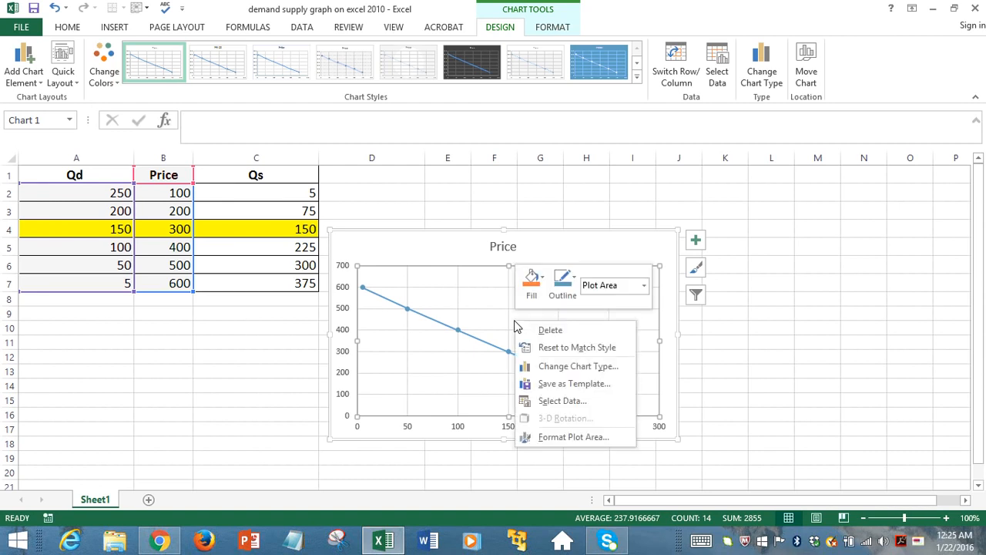
pyautogui.moveTo(517, 331)
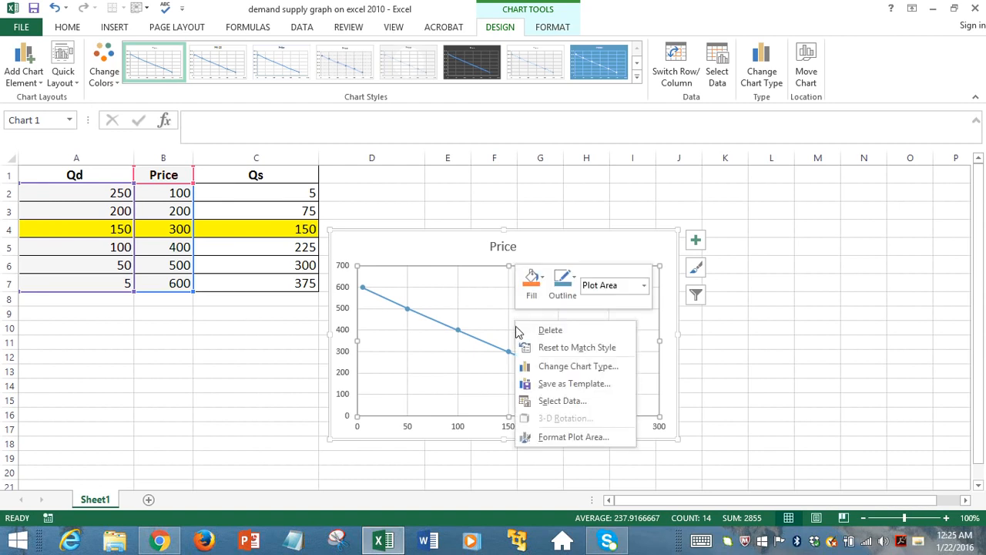
# - Remove the Price series in Select Data, leaving the chart blank
pyautogui.click(562, 400)
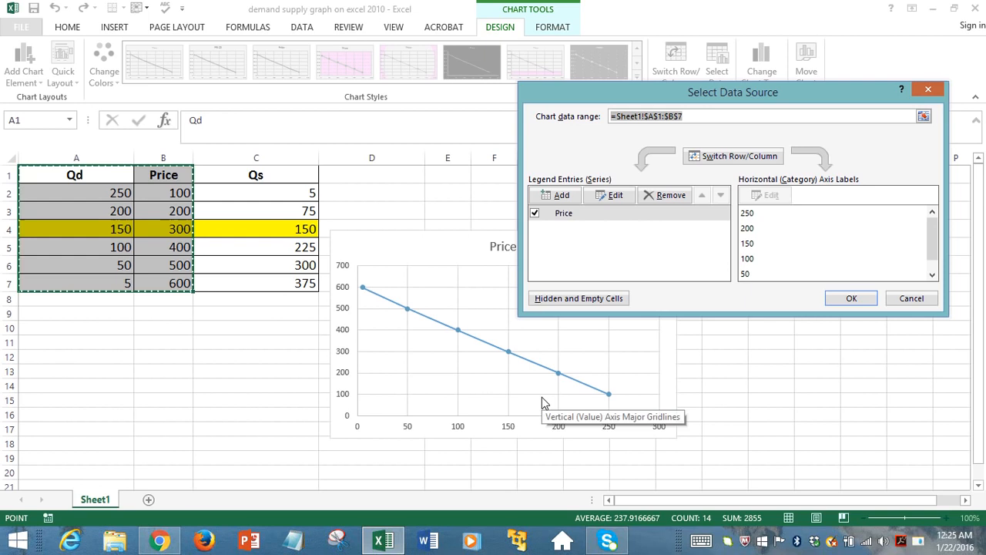
pyautogui.moveTo(625, 228)
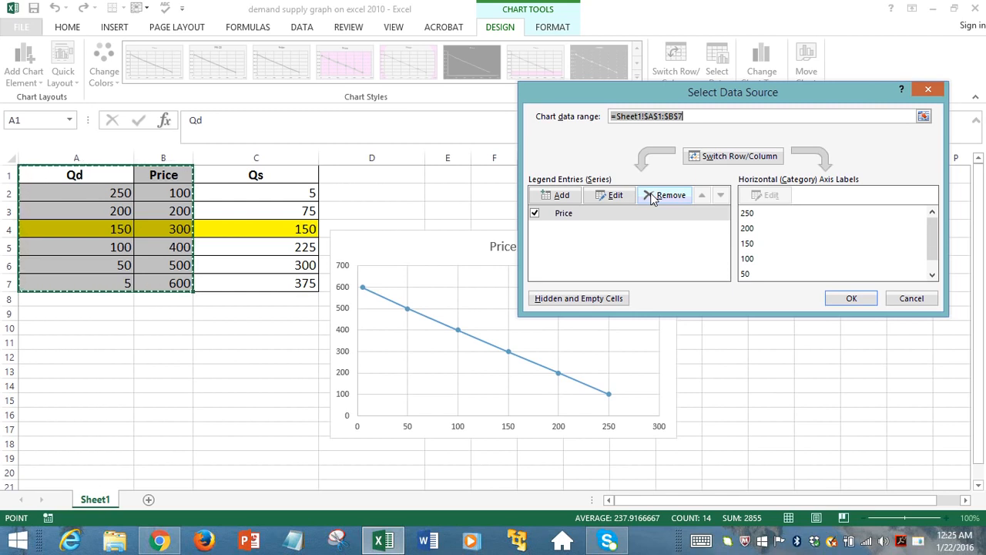
pyautogui.click(665, 194)
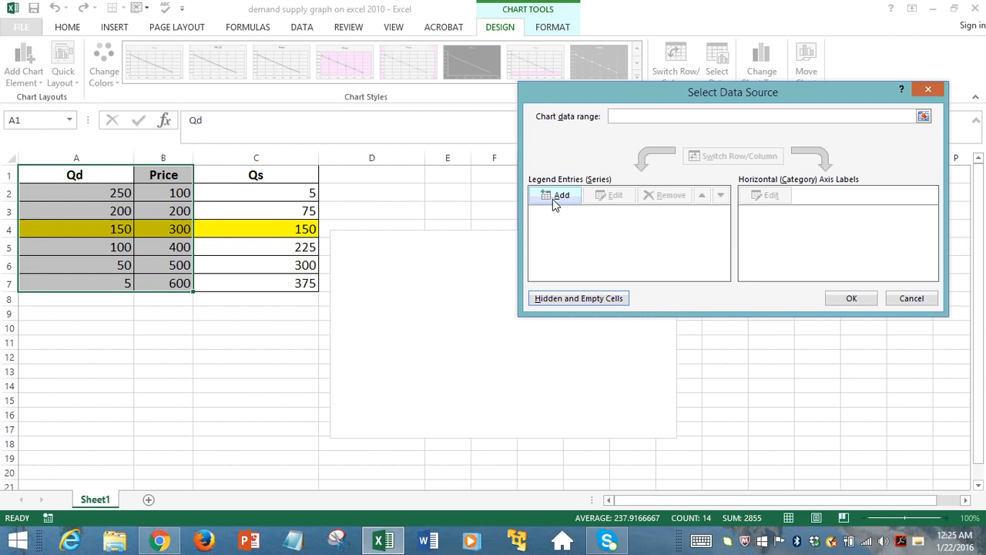
# - Add a series named Qd with X values A2:A7 and Y values B2:B7
pyautogui.click(556, 195)
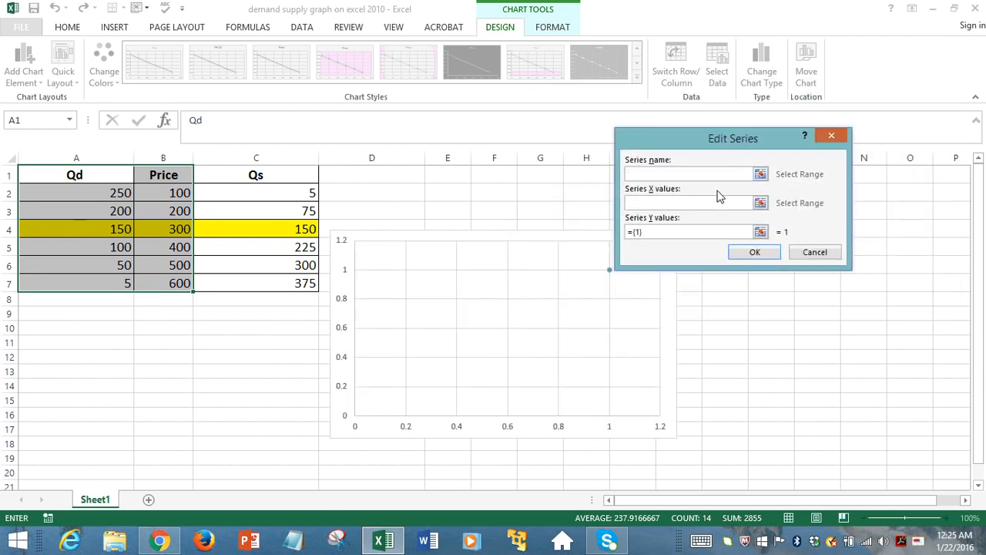
pyautogui.write('Qua')
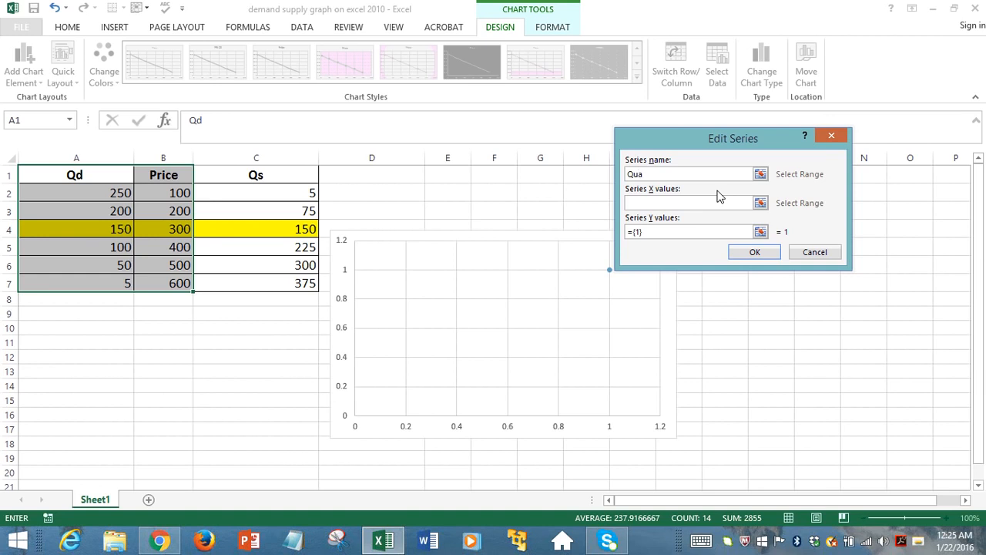
pyautogui.press('BackSpace')
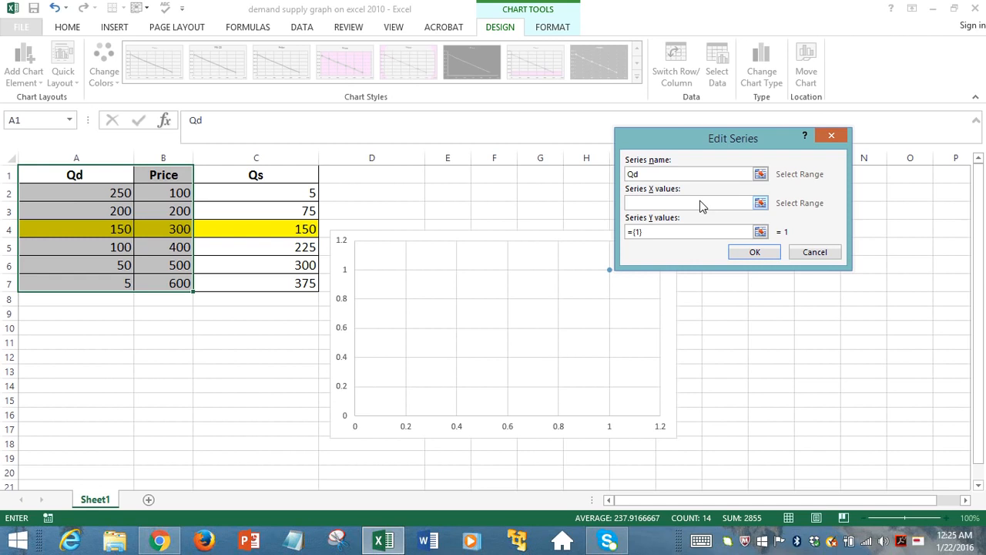
pyautogui.moveTo(666, 206)
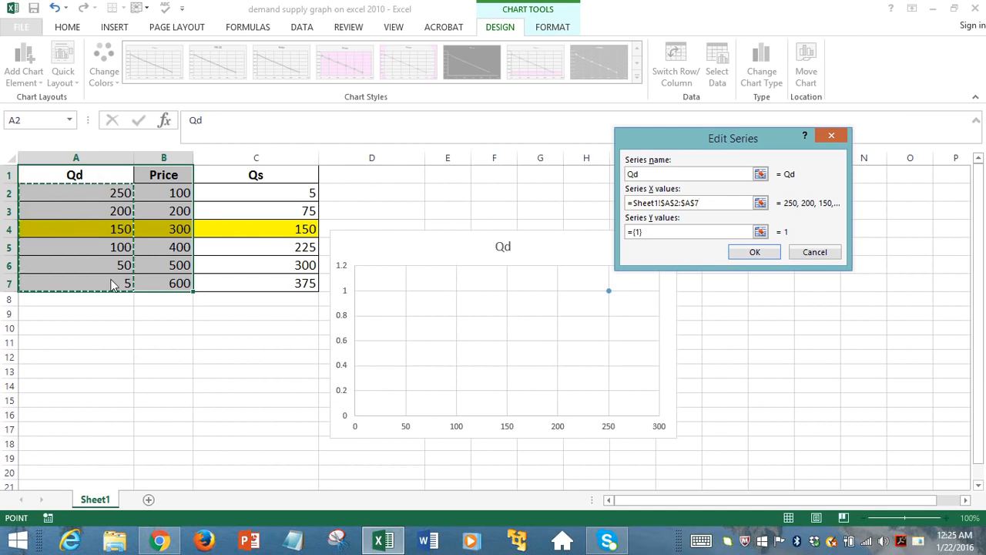
pyautogui.click(690, 202)
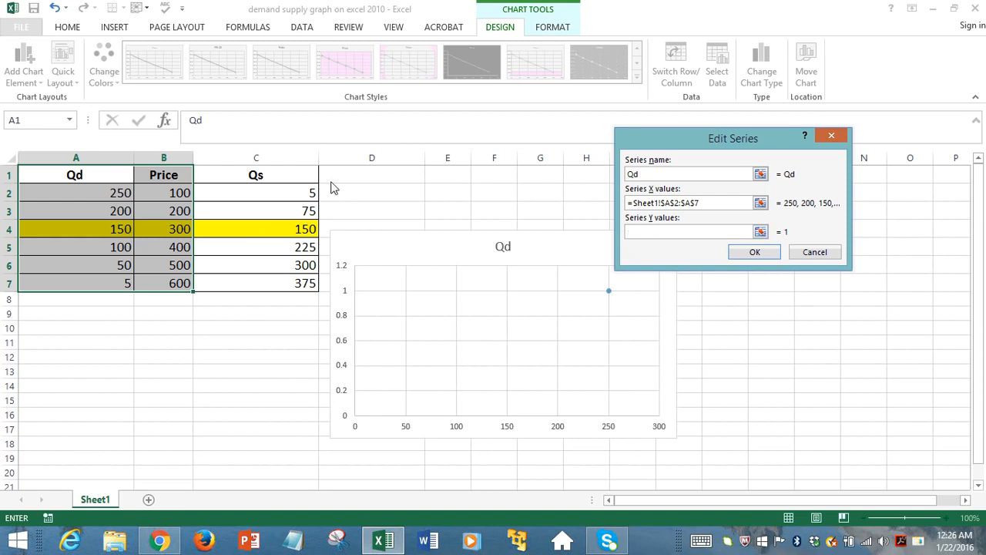
pyautogui.click(256, 193)
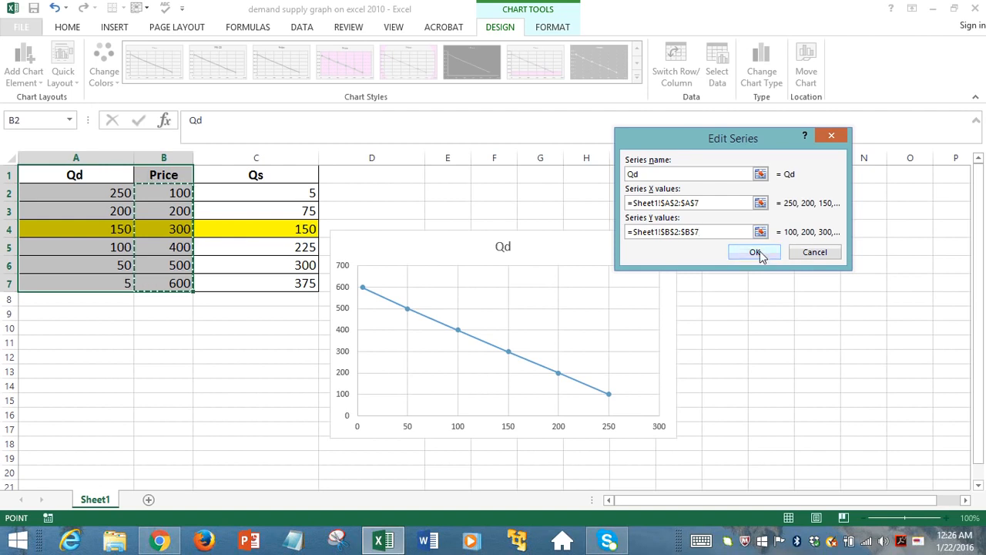
pyautogui.click(755, 252)
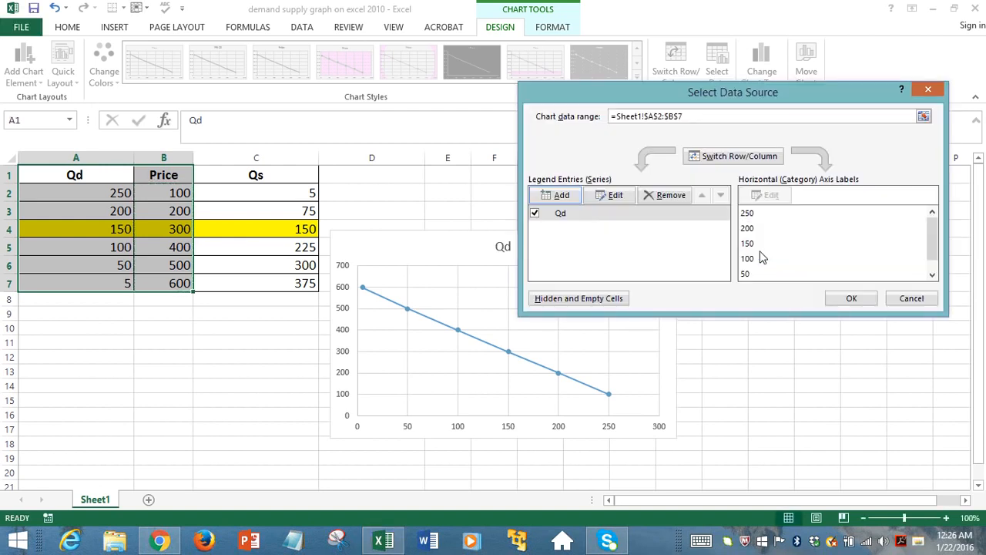
pyautogui.moveTo(555, 338)
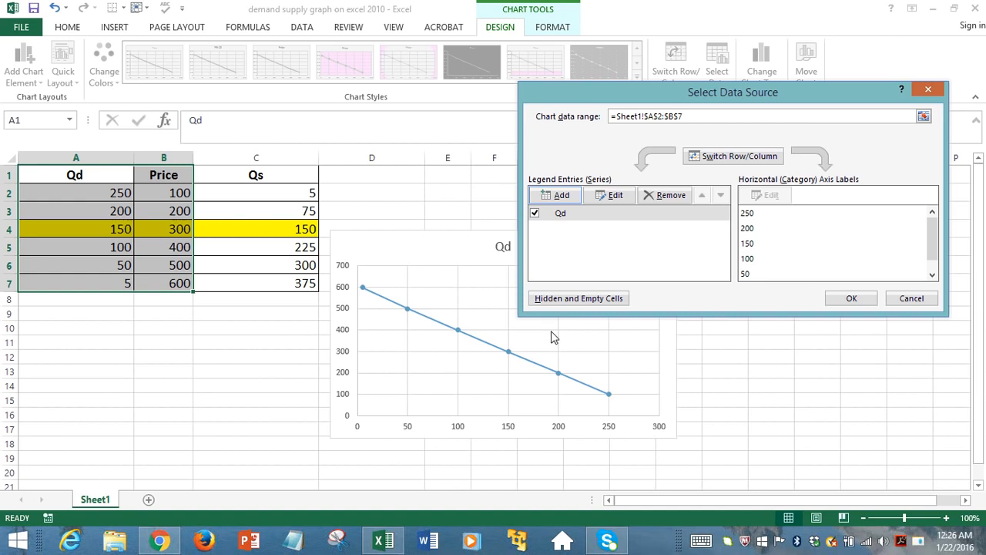
pyautogui.moveTo(341, 398)
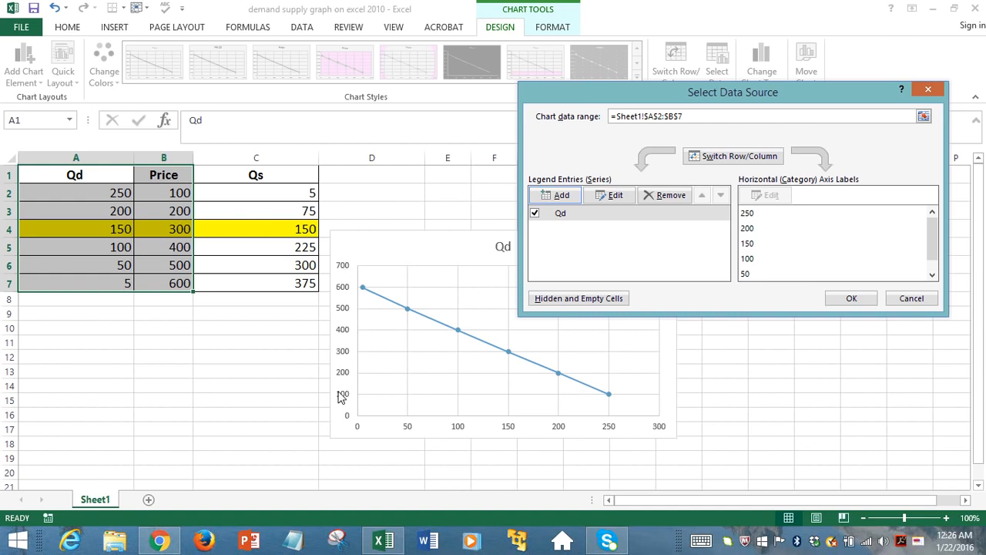
pyautogui.moveTo(486, 437)
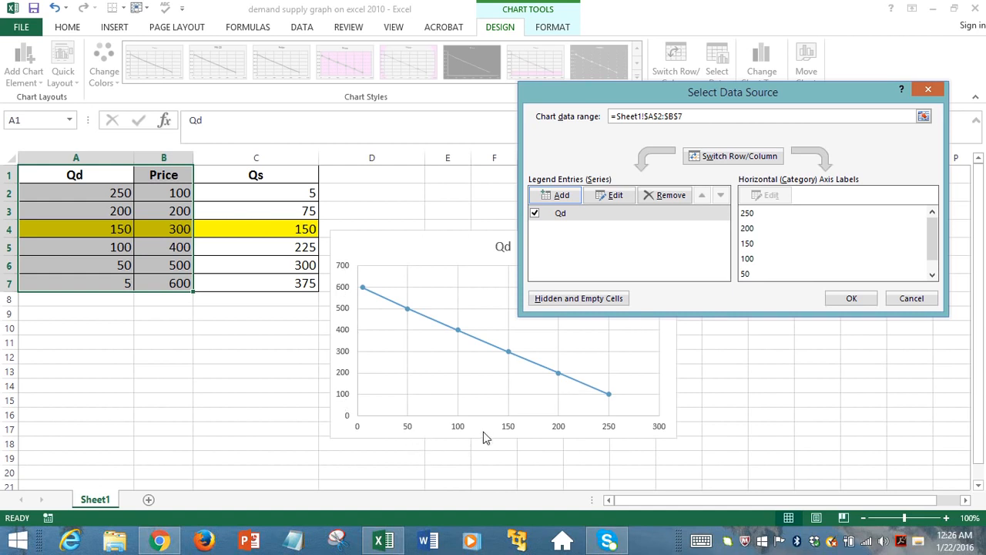
pyautogui.moveTo(628, 426)
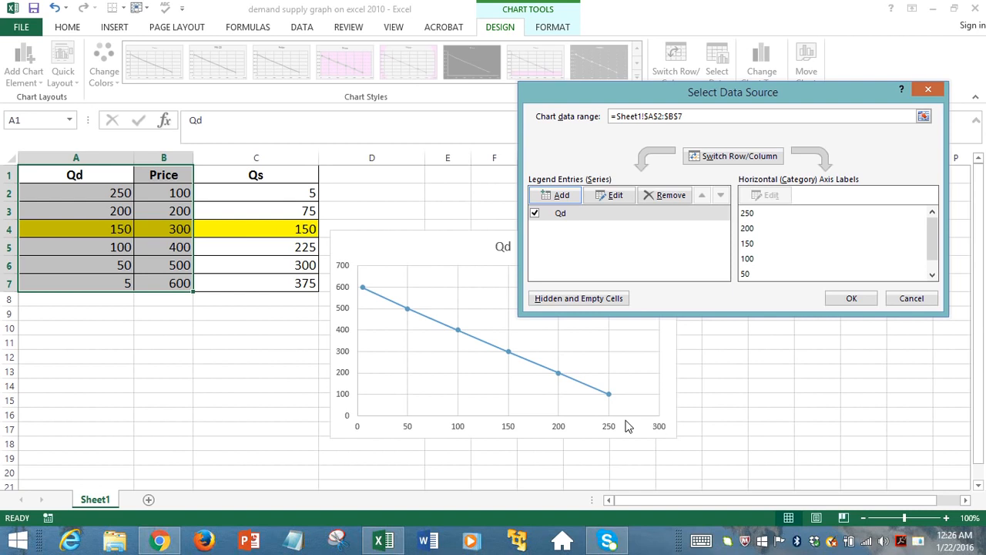
pyautogui.moveTo(358, 266)
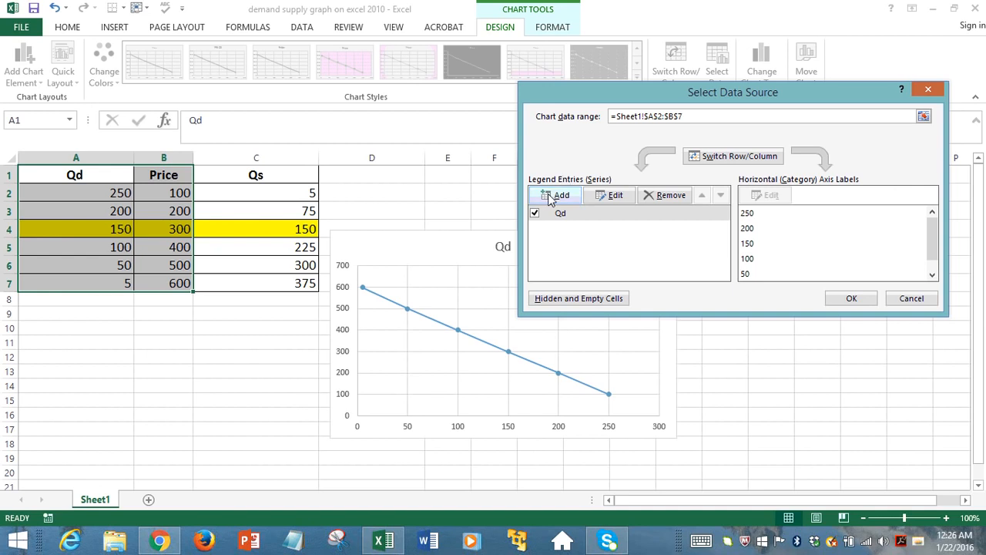
# - Add a Qs series with X values C2:C7 and Y values B2:B7
pyautogui.click(555, 194)
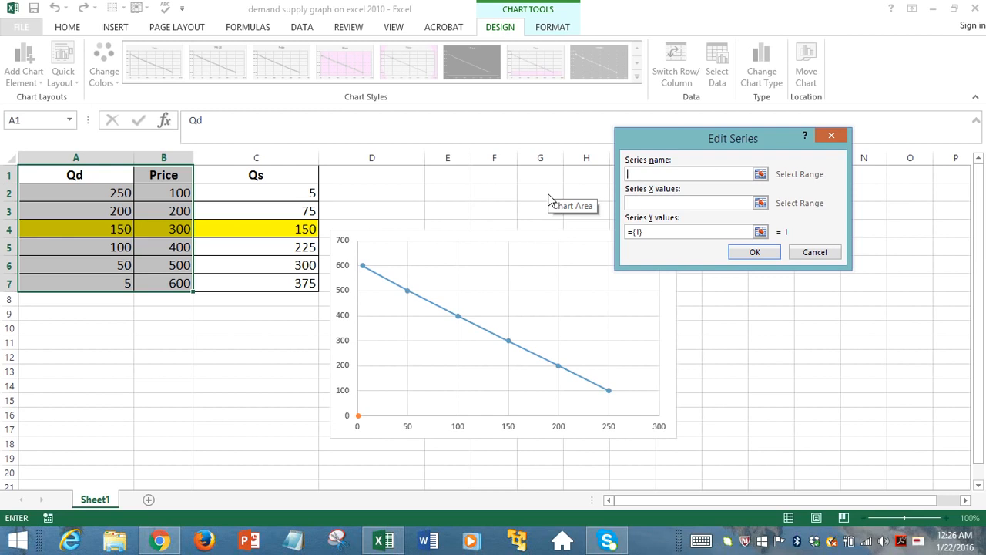
pyautogui.write('Qs')
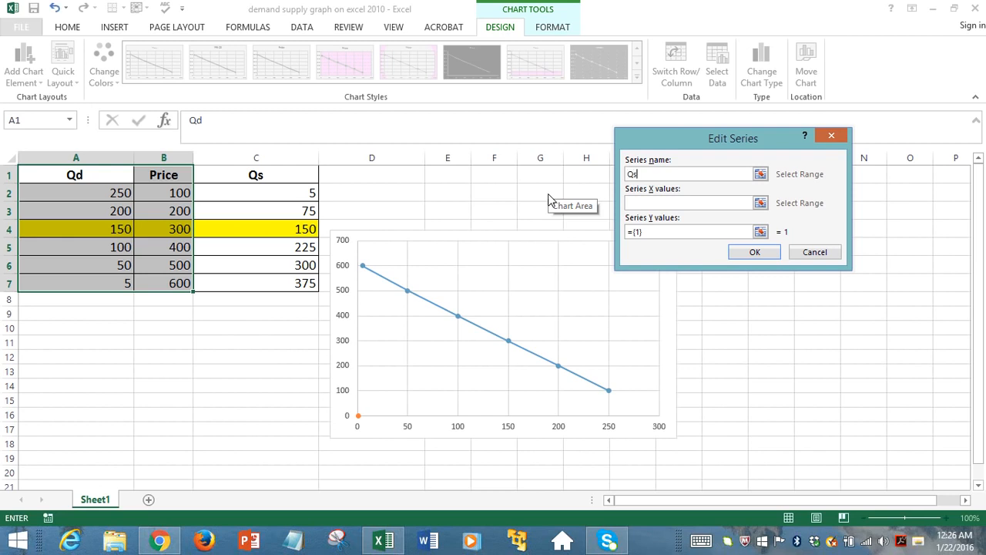
pyautogui.click(690, 202)
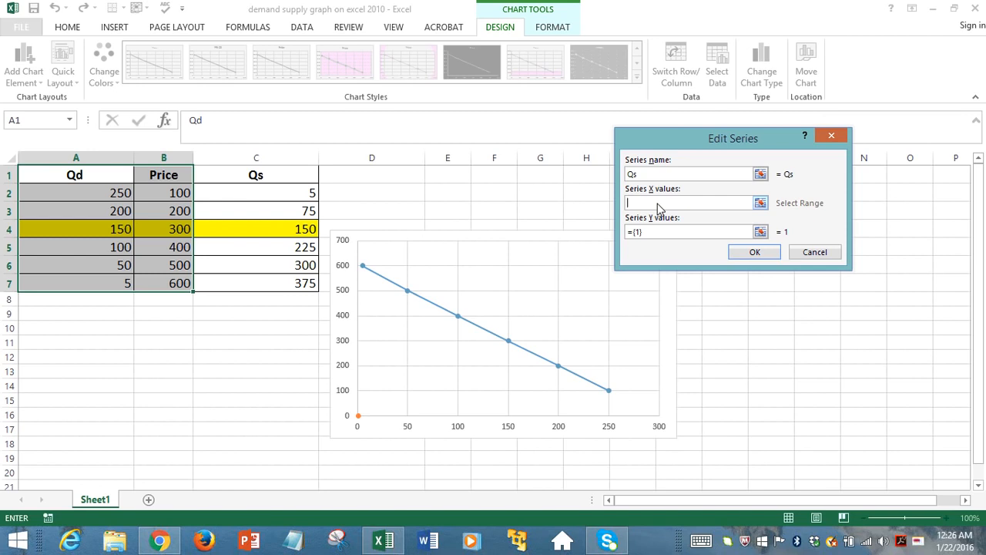
pyautogui.moveTo(577, 420)
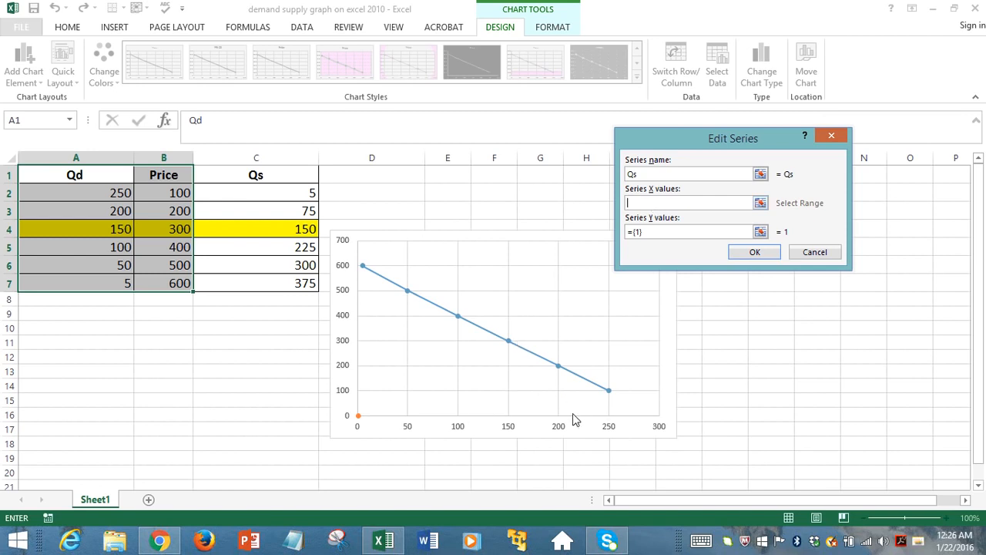
pyautogui.moveTo(411, 341)
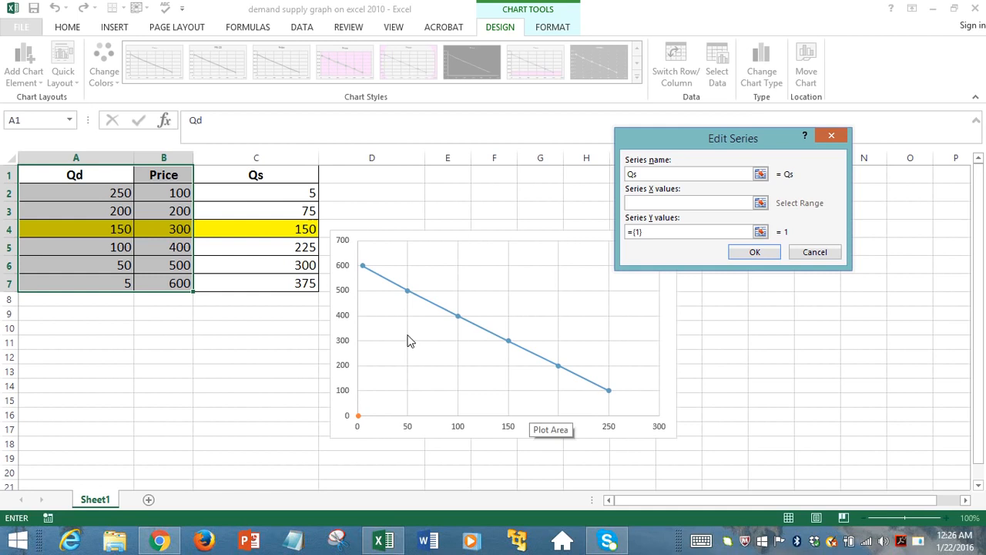
pyautogui.moveTo(281, 201)
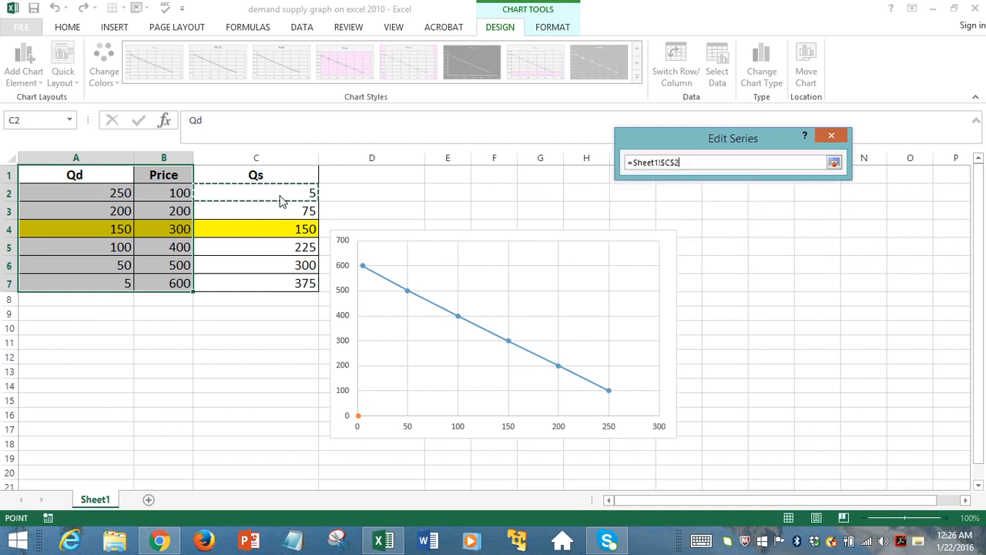
pyautogui.moveTo(256, 192); pyautogui.dragTo(256, 283)
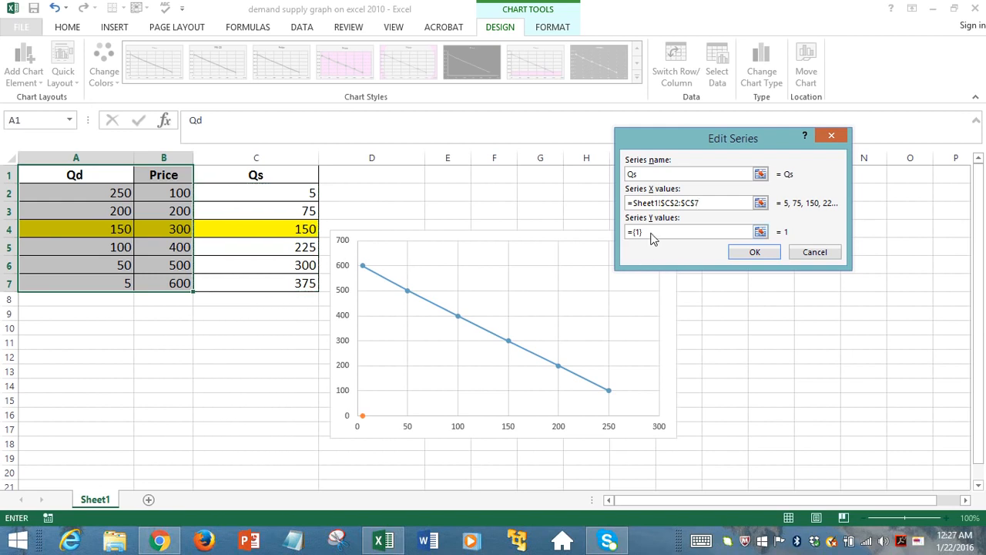
pyautogui.click(686, 231)
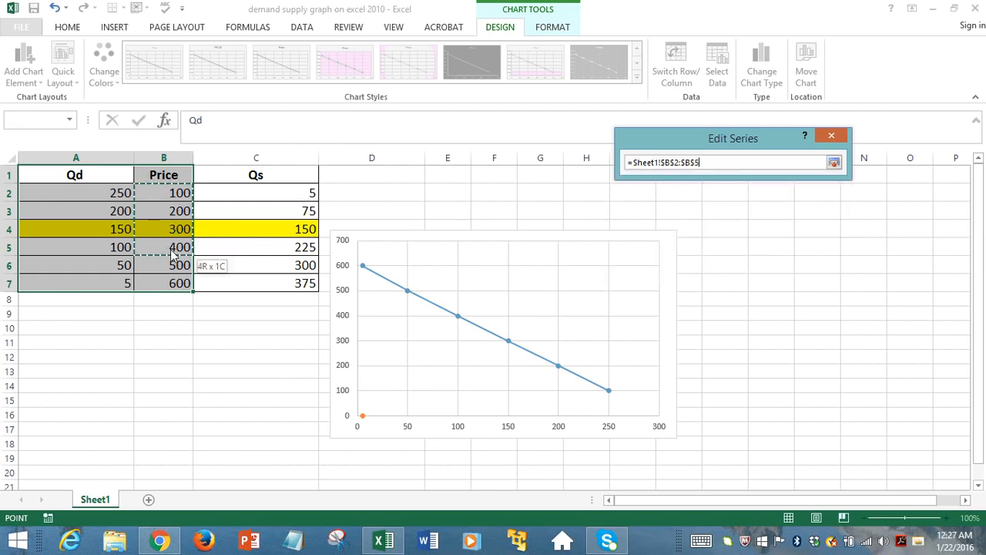
pyautogui.moveTo(174, 247); pyautogui.dragTo(177, 283)
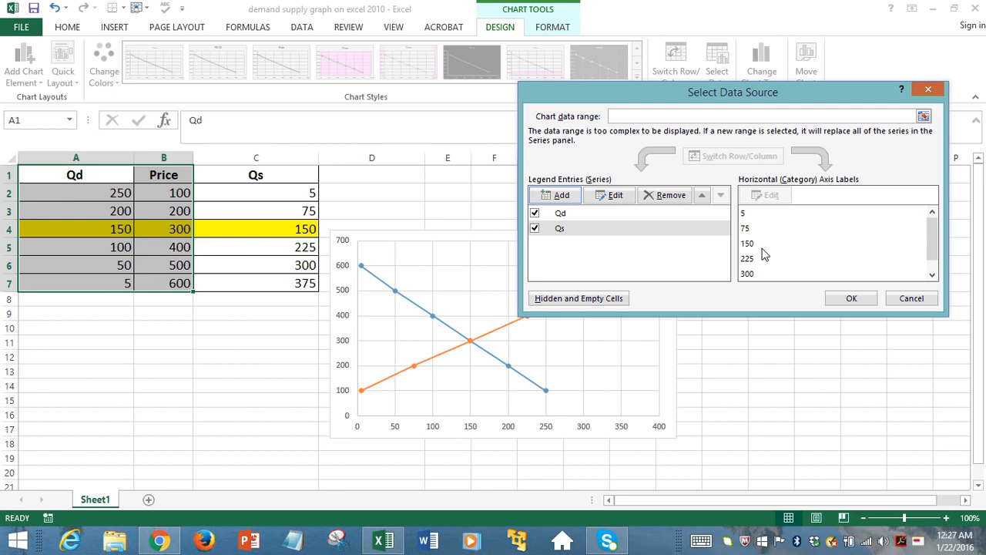
pyautogui.moveTo(744, 182)
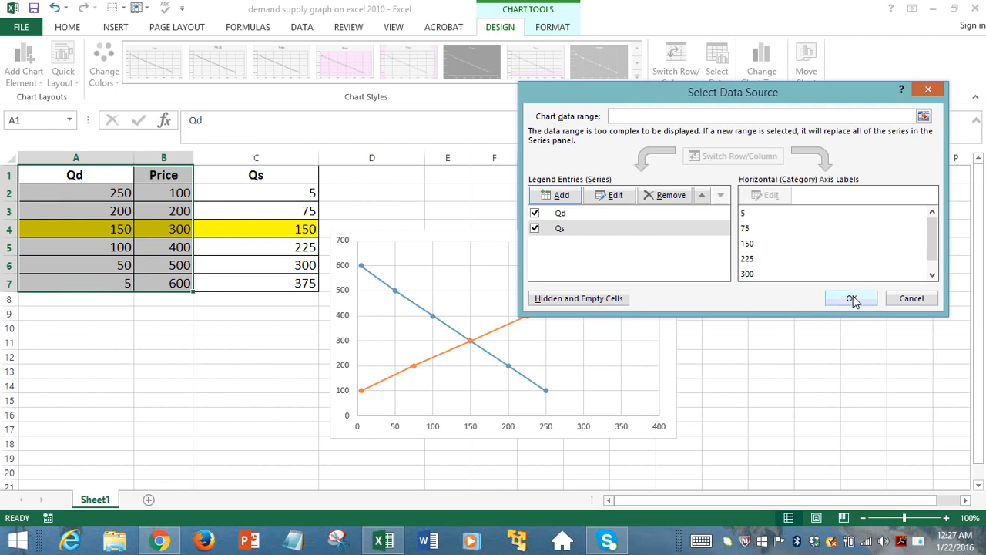
# - Apply the data source changes so demand and supply lines cross at 150 and 300
pyautogui.click(851, 298)
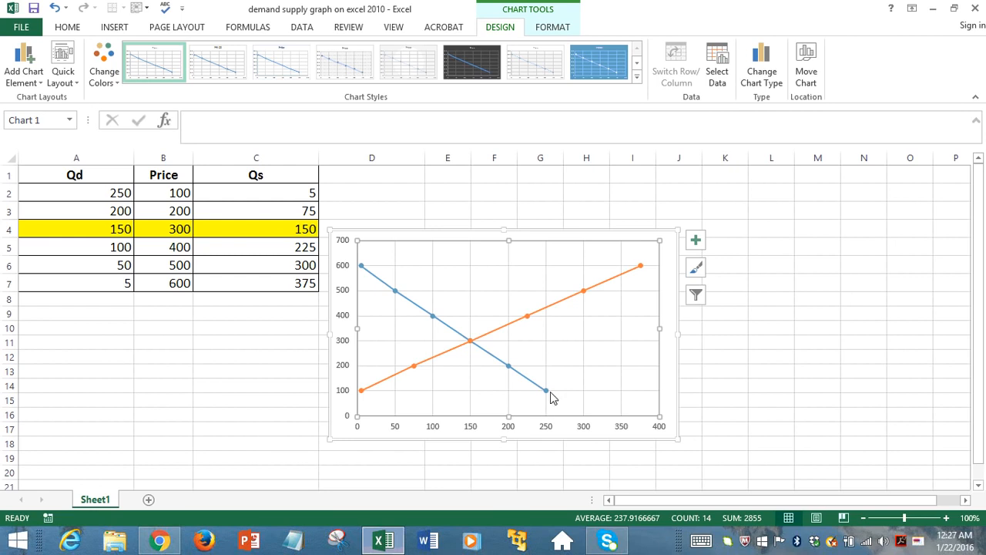
pyautogui.moveTo(548, 392)
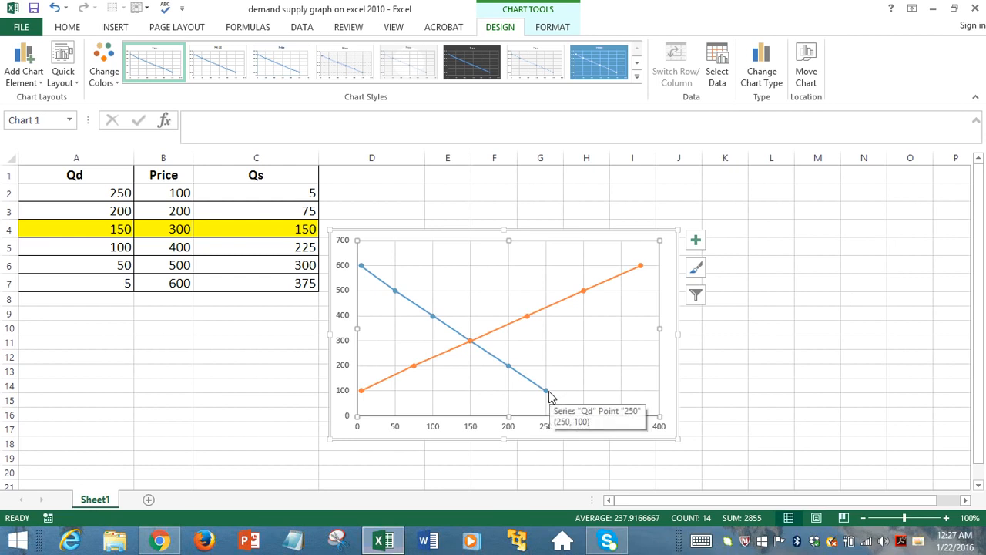
pyautogui.moveTo(639, 270)
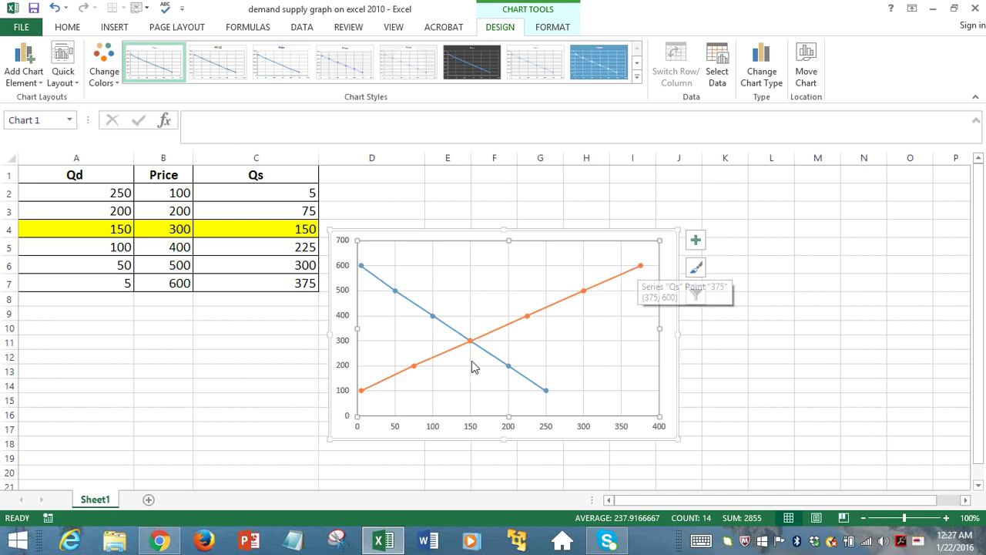
pyautogui.moveTo(472, 342)
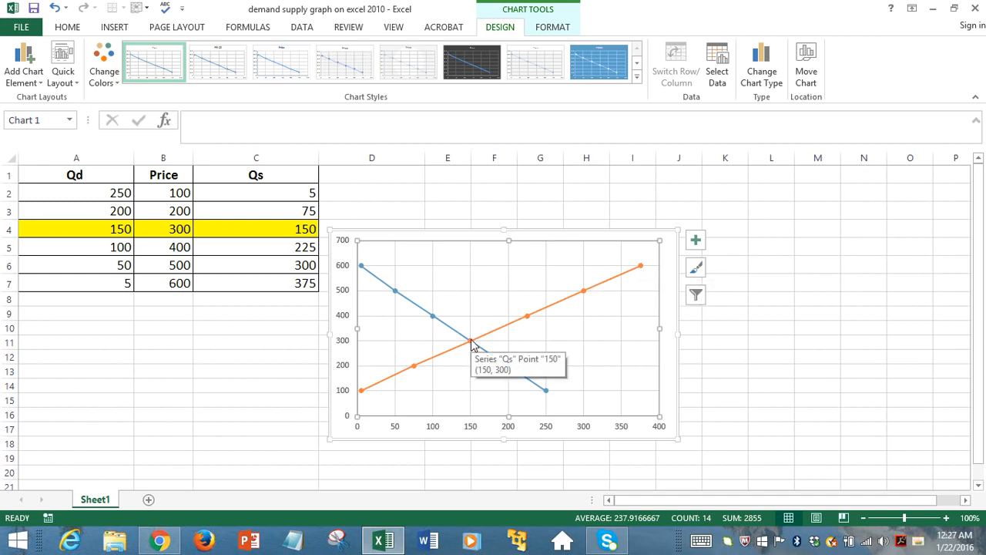
# - Add price data labels (100 through 600) to the Qs supply line
pyautogui.rightClick(472, 342)
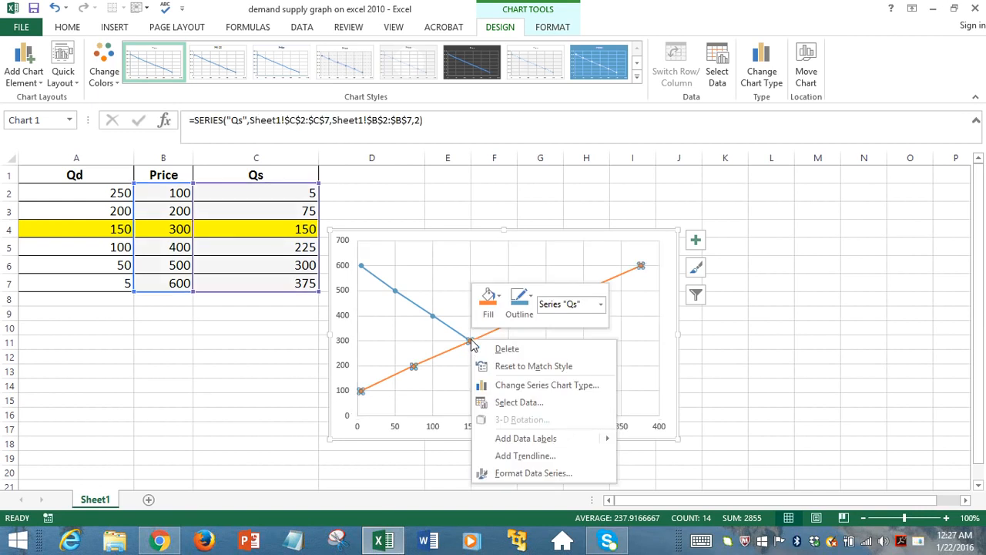
pyautogui.moveTo(531, 445)
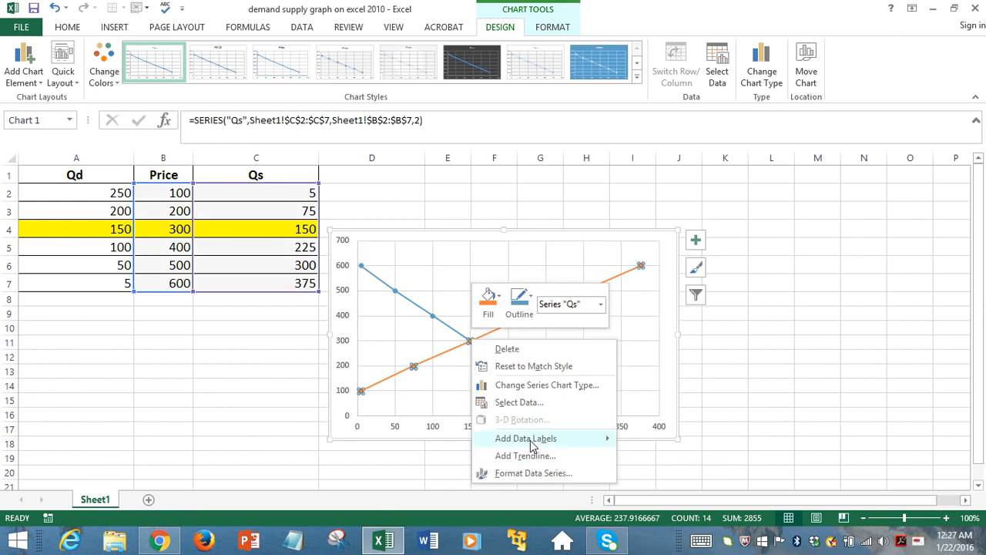
pyautogui.click(526, 438)
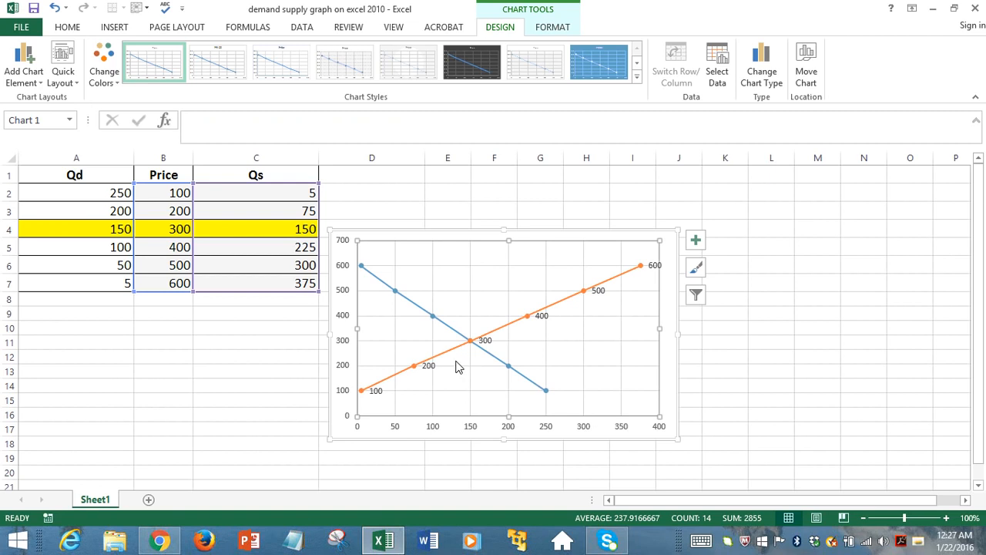
pyautogui.moveTo(384, 349)
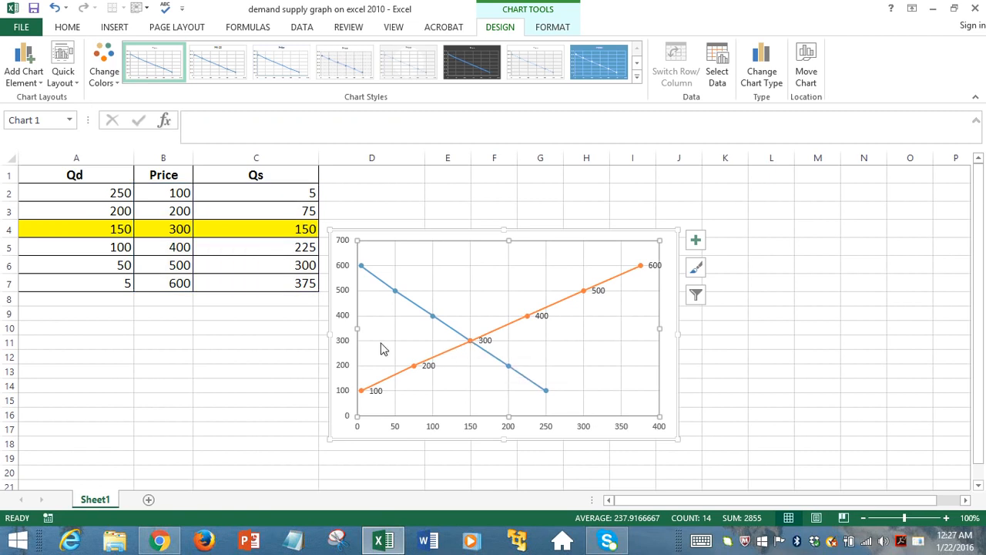
pyautogui.moveTo(474, 347)
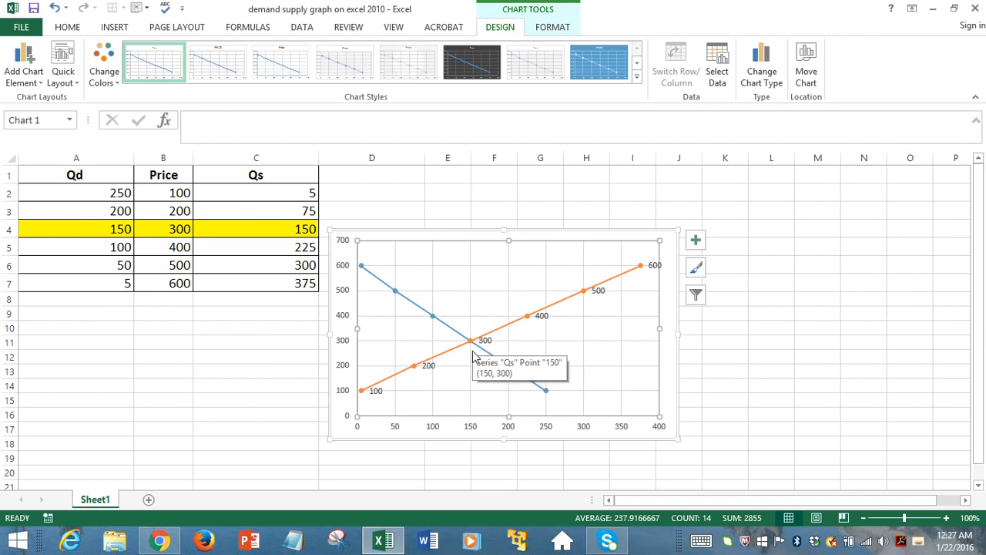
pyautogui.moveTo(283, 235)
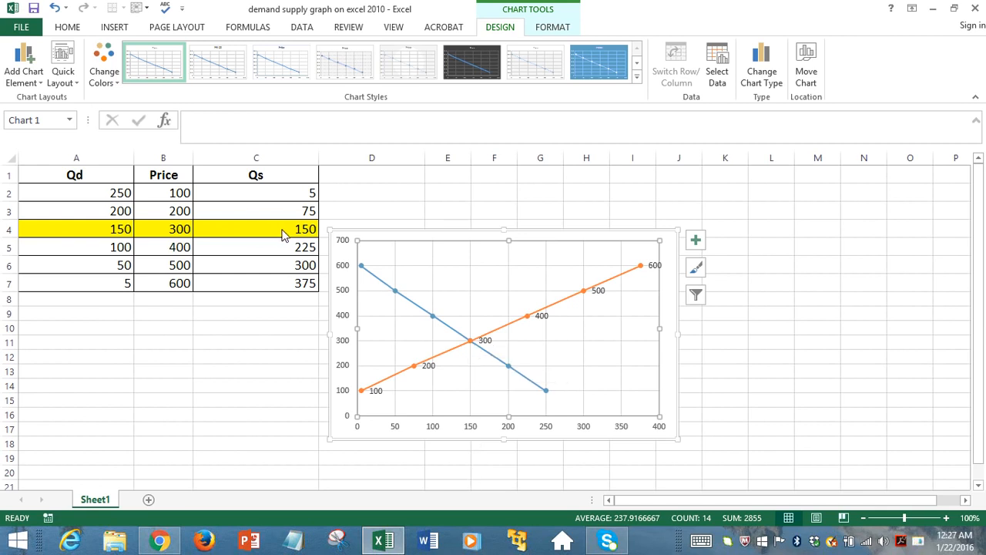
# - Bold the equilibrium row A4:C4 (150, 300, 150), then deselect it
pyautogui.click(74, 229)
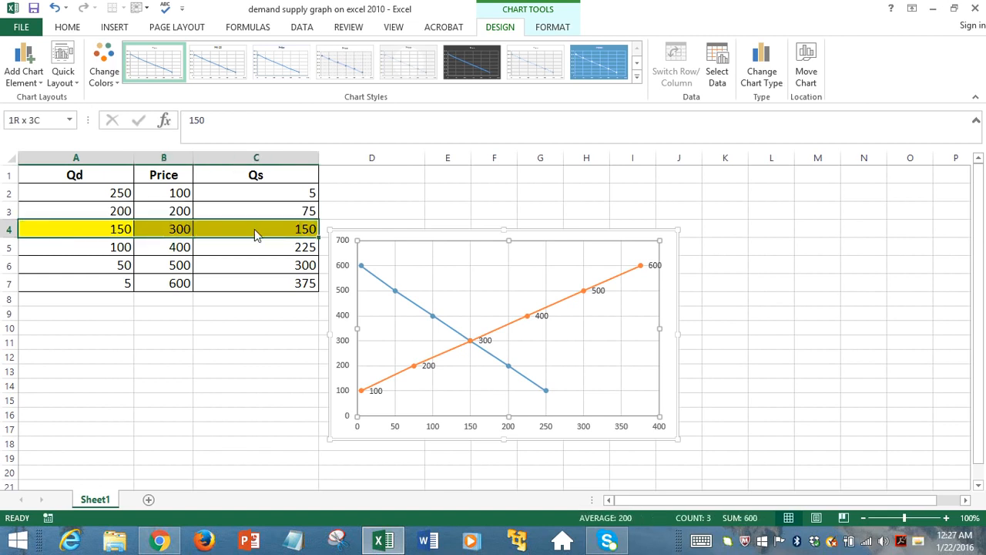
pyautogui.click(256, 229)
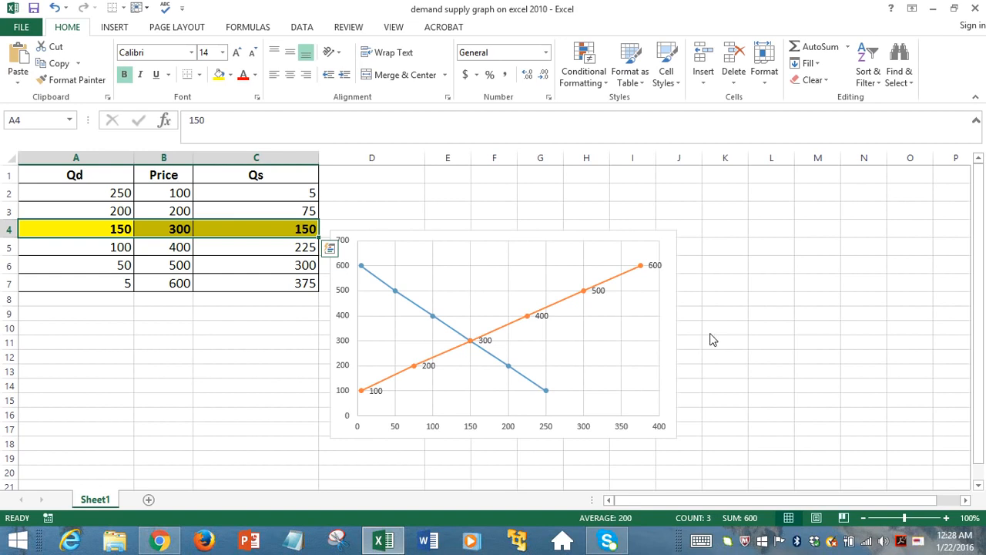
pyautogui.click(724, 327)
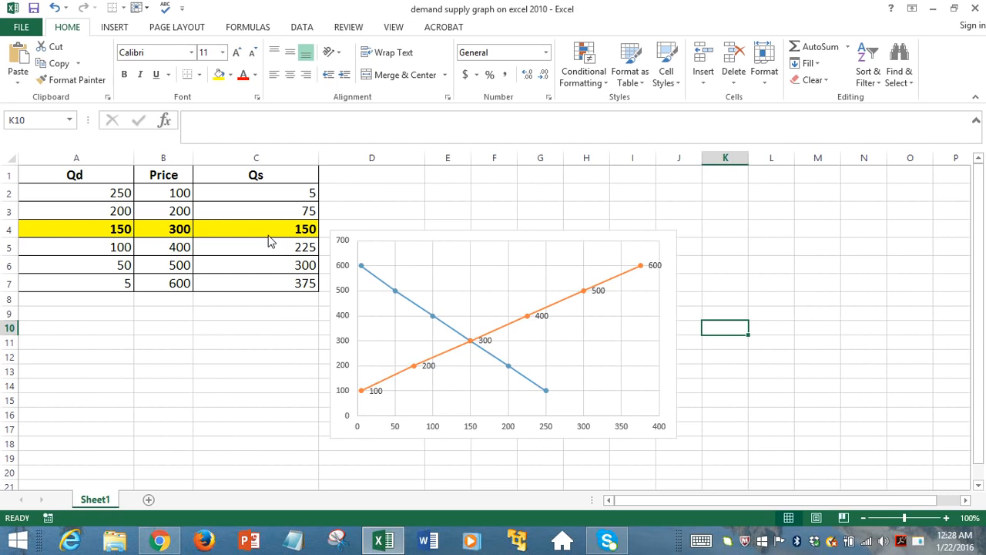
pyautogui.moveTo(469, 356)
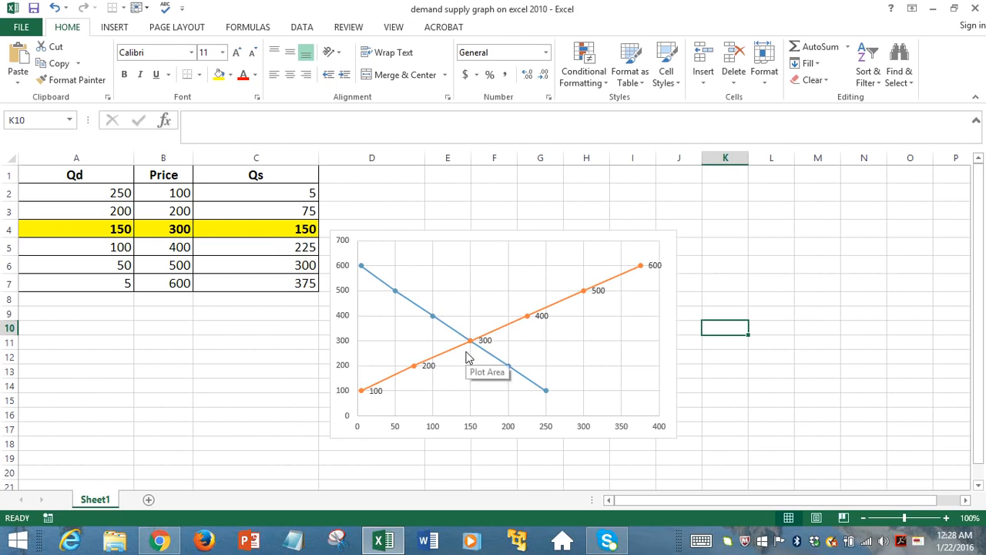
pyautogui.moveTo(453, 351)
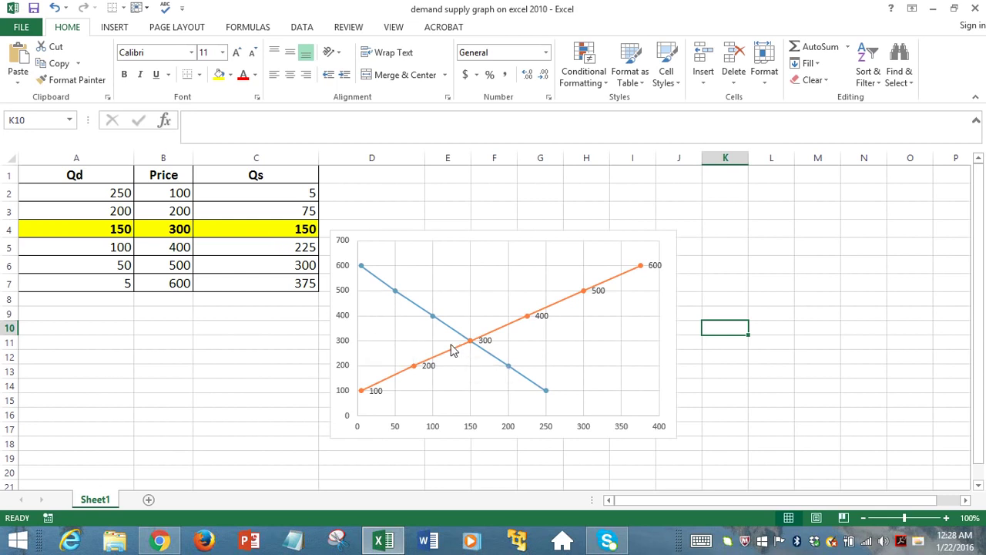
pyautogui.moveTo(460, 346)
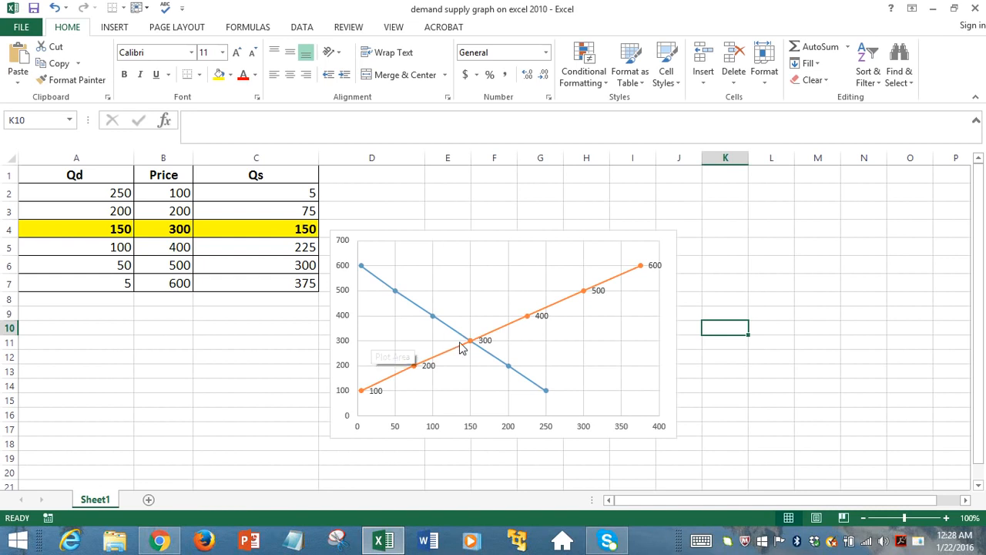
pyautogui.moveTo(486, 467)
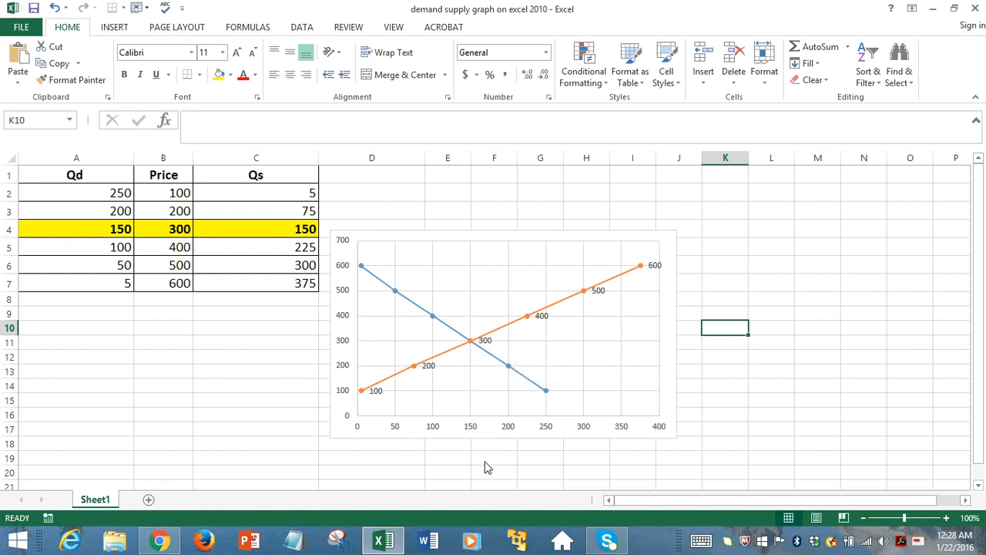
pyautogui.moveTo(479, 344)
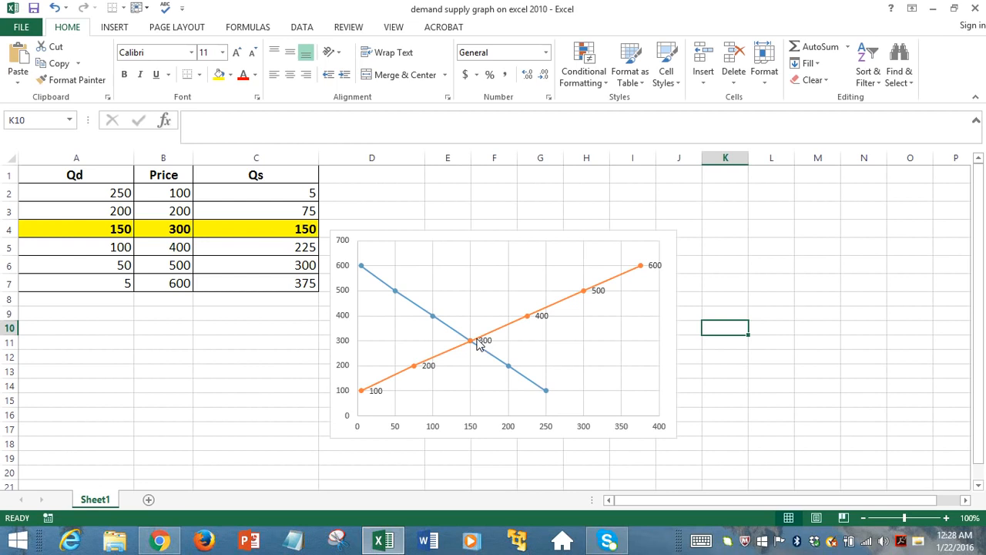
pyautogui.moveTo(471, 384)
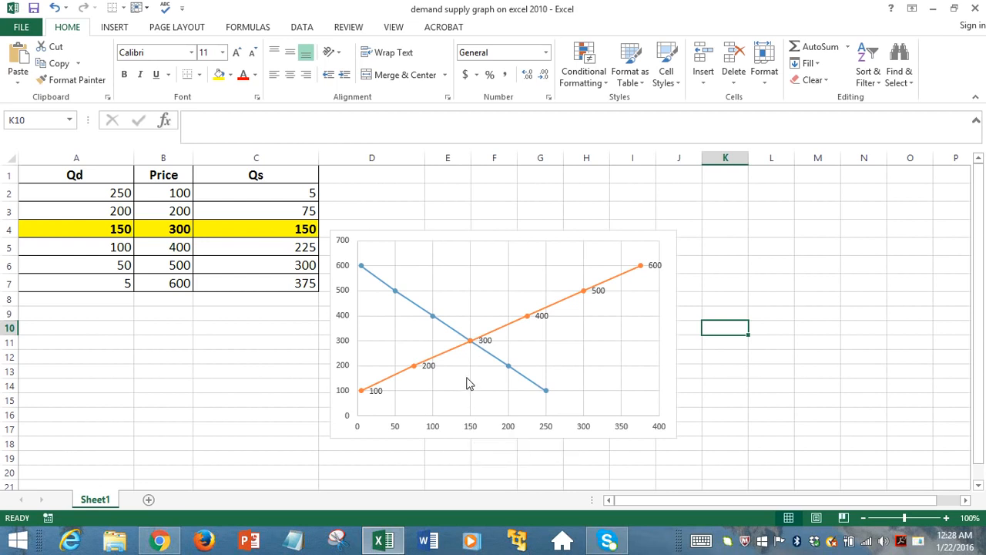
pyautogui.moveTo(455, 172)
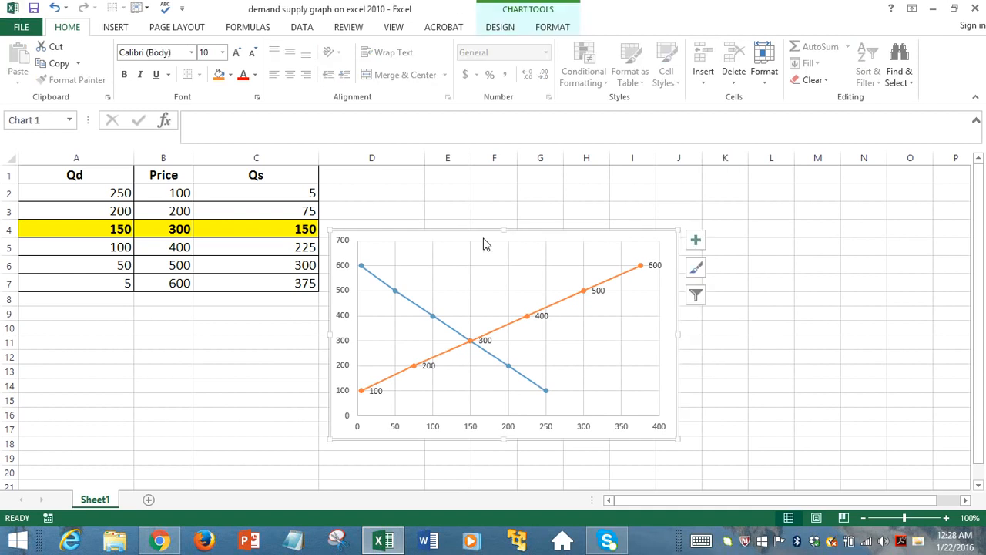
pyautogui.moveTo(537, 252)
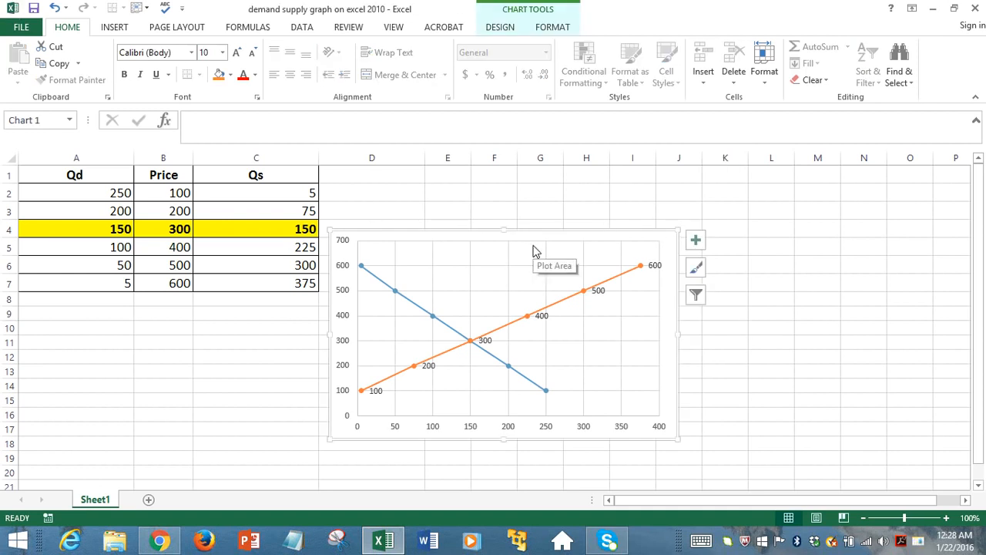
pyautogui.moveTo(695, 239)
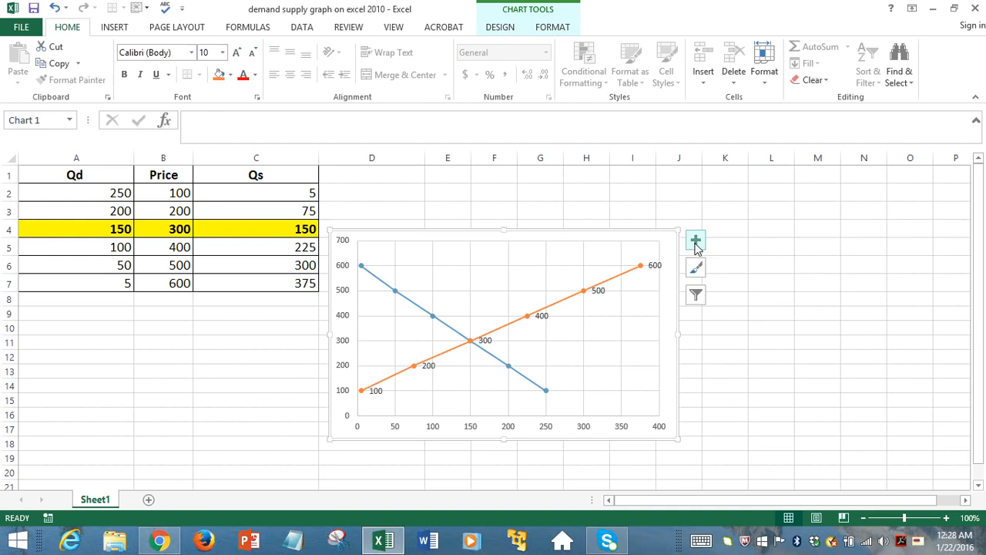
# - Toggle Axis Titles in Chart Elements and select the horizontal axis title
pyautogui.click(695, 240)
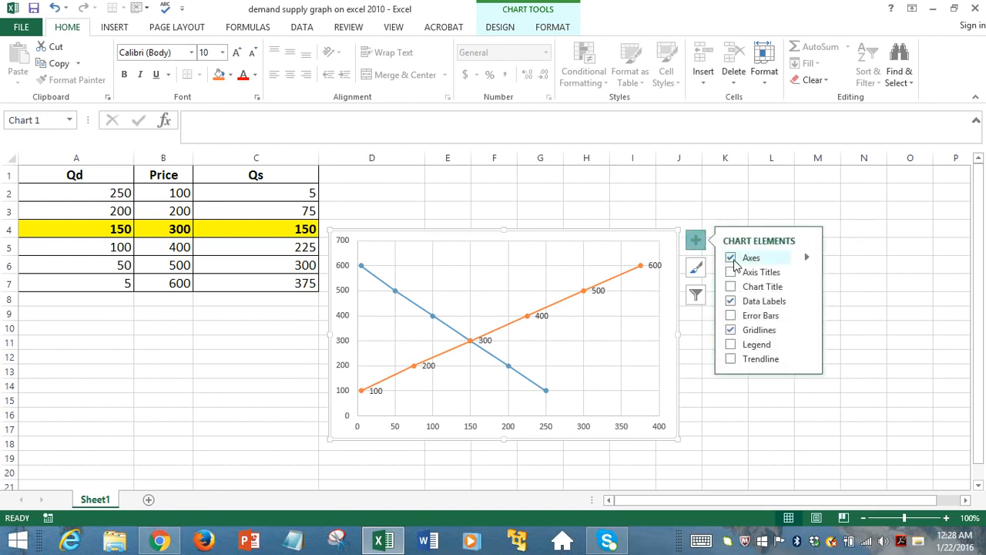
pyautogui.click(731, 272)
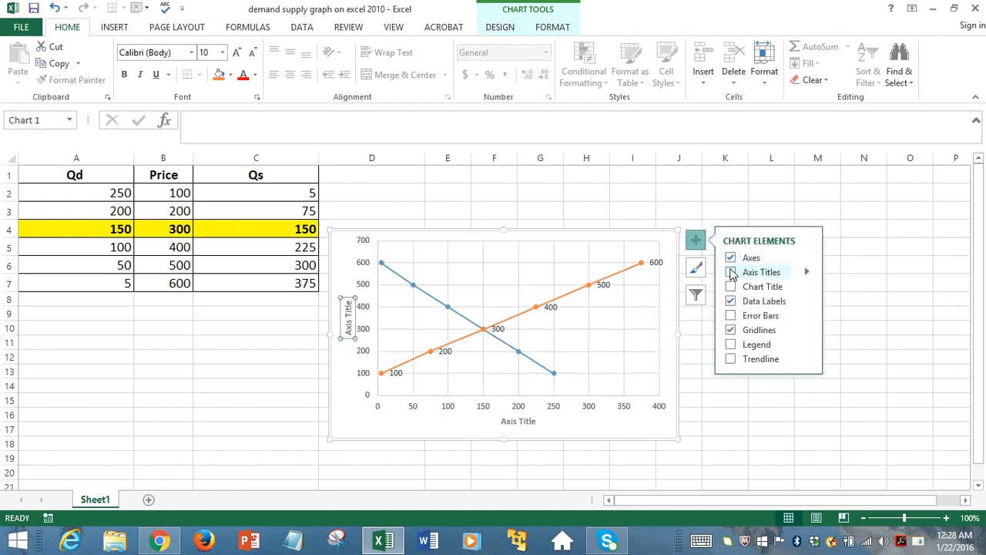
pyautogui.click(730, 272)
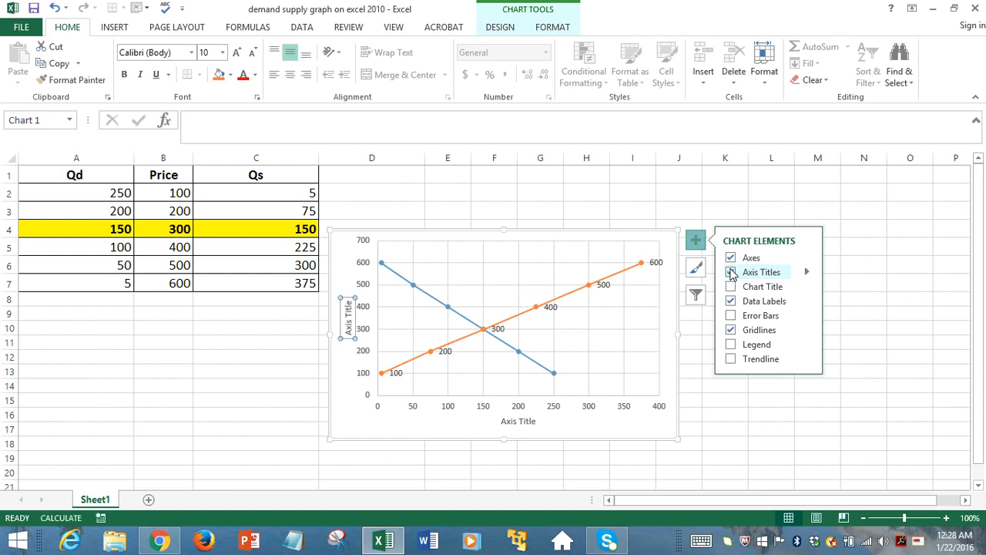
pyautogui.click(731, 271)
pyautogui.write('Price ($)')
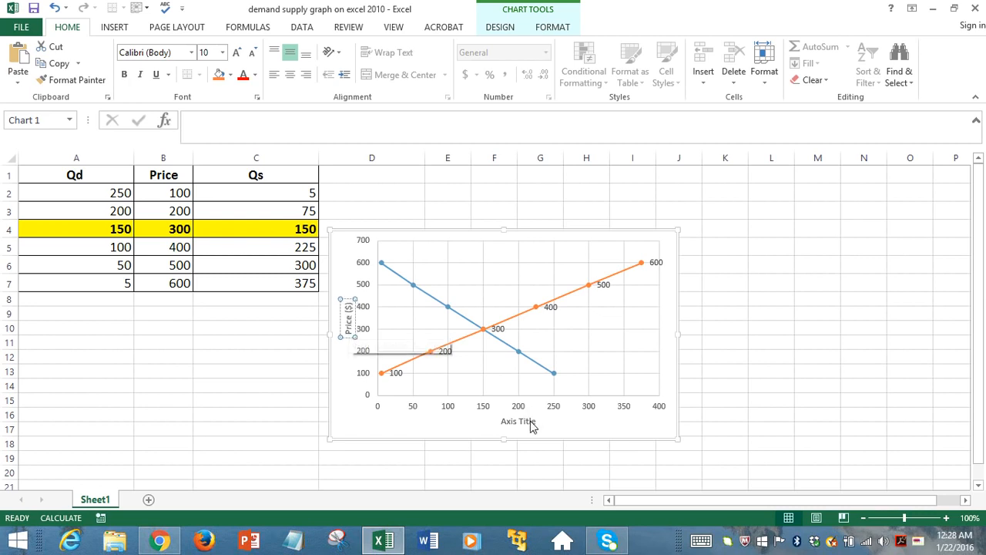
pyautogui.click(518, 421)
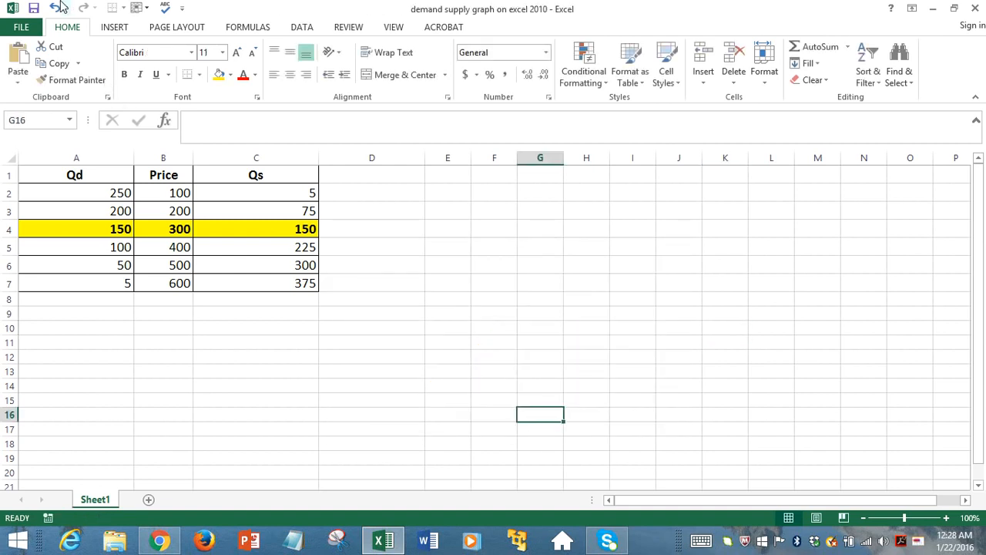
# - Restore axis titles and label the horizontal axis 'Quanity demanded and Quanitty supplied'
pyautogui.click(59, 8)
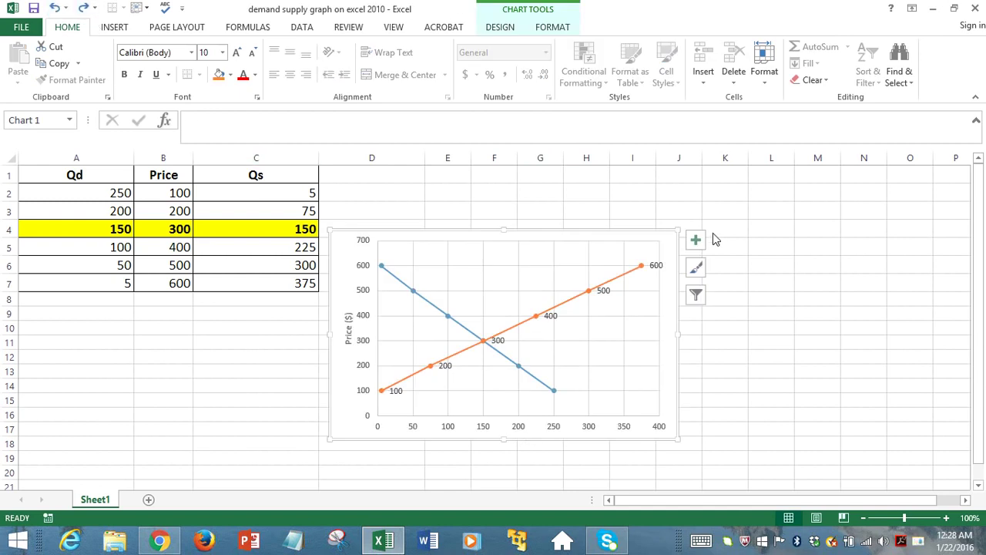
pyautogui.click(696, 240)
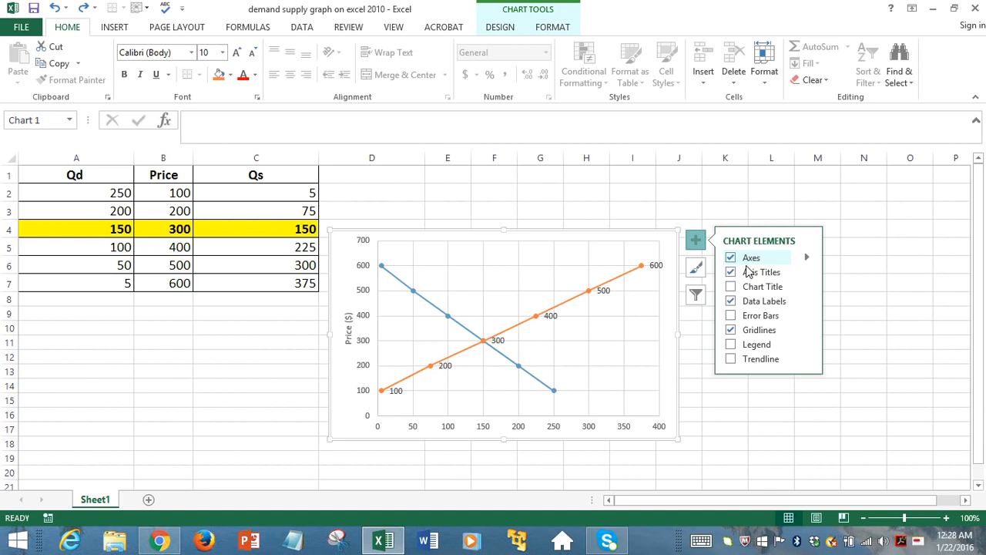
pyautogui.click(731, 272)
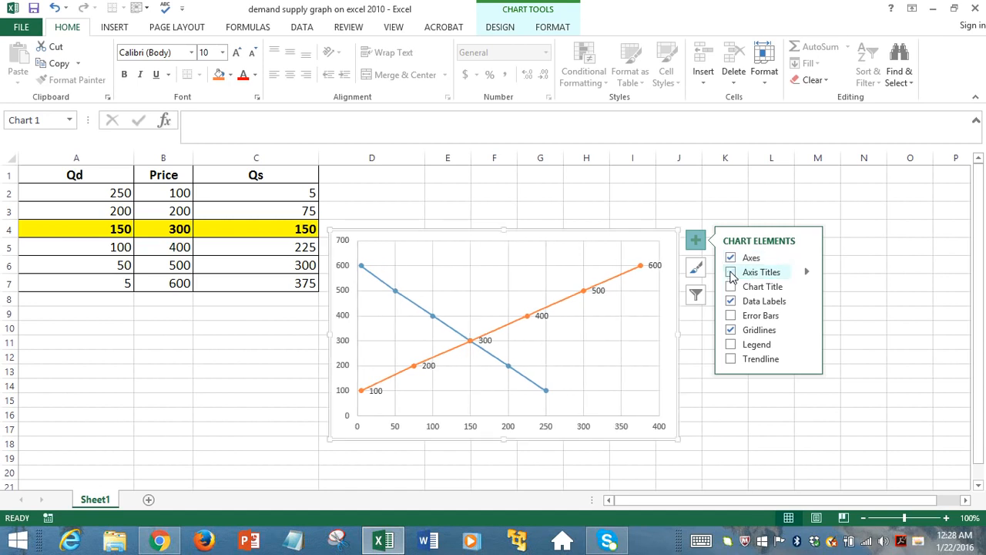
pyautogui.click(731, 271)
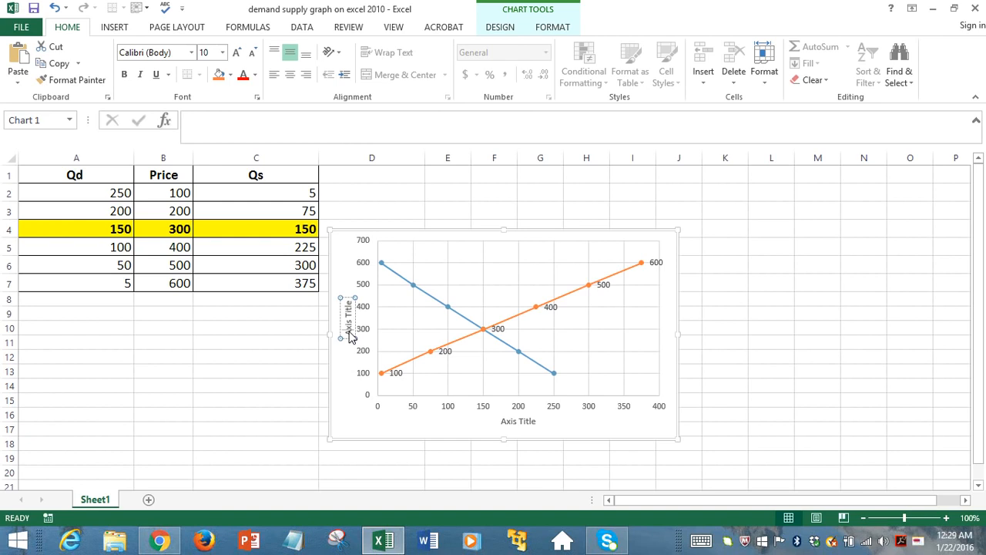
pyautogui.moveTo(349, 337)
pyautogui.write('Price ($)')
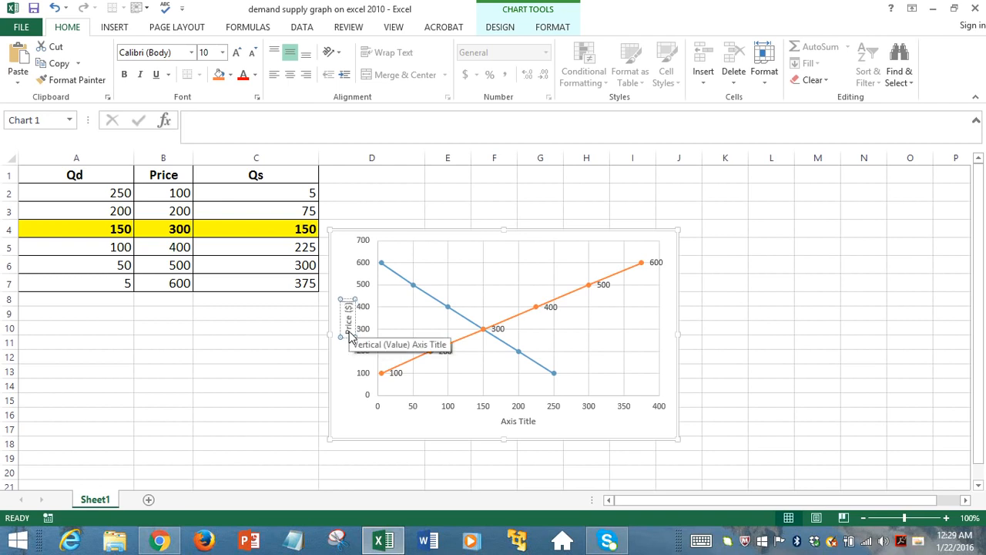
pyautogui.click(518, 421)
pyautogui.write('Quanity demanded')
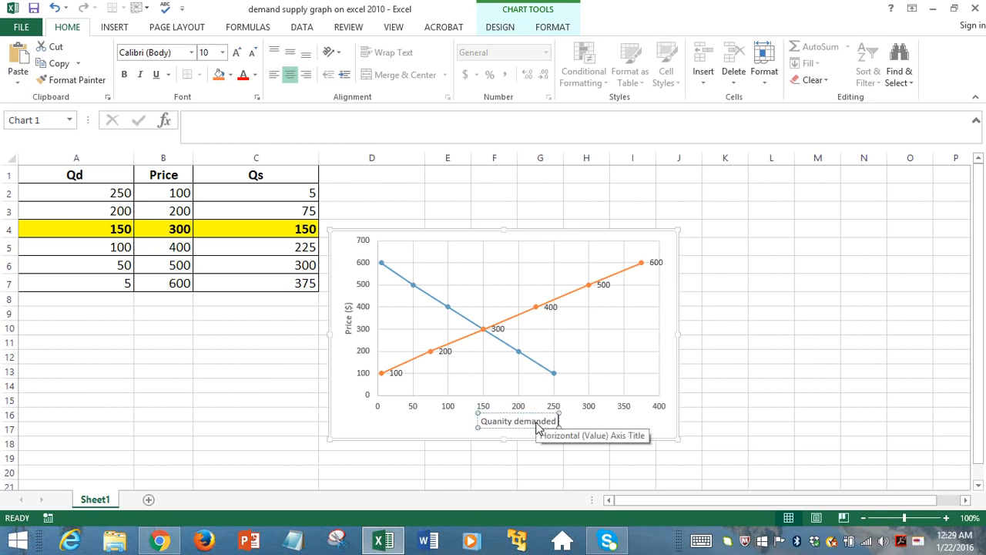
pyautogui.write('and supplied')
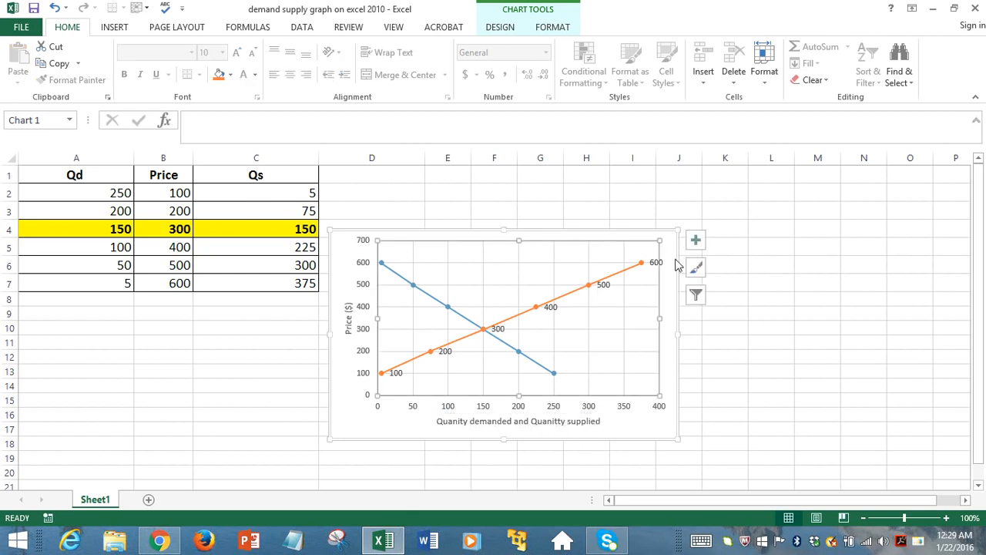
# - Enable the chart title element and replace its placeholder with 'Equilibrium Price and Quantity Derivation using Graphs'
pyautogui.click(695, 240)
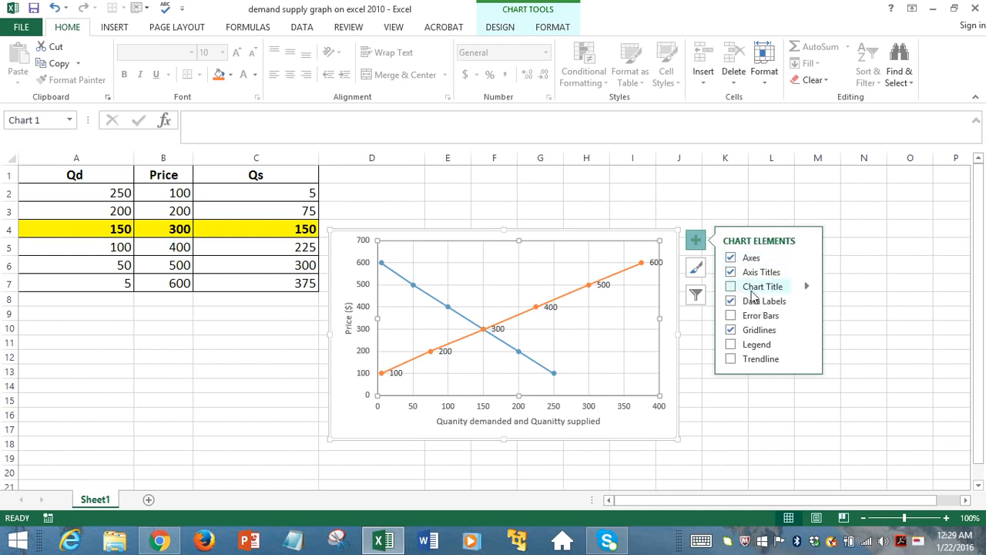
pyautogui.click(729, 286)
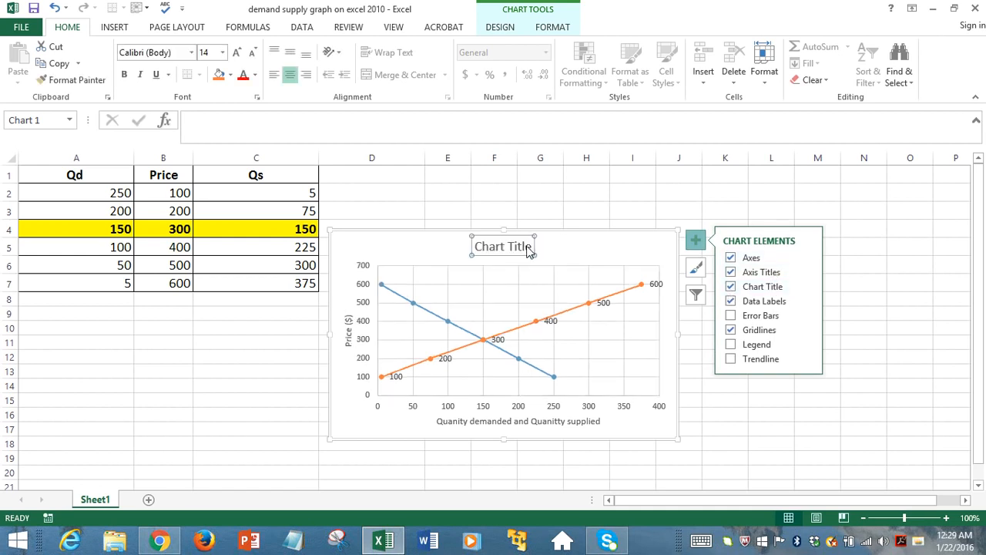
pyautogui.doubleClick(503, 246)
pyautogui.write('Equilibrium Price and Quantity')
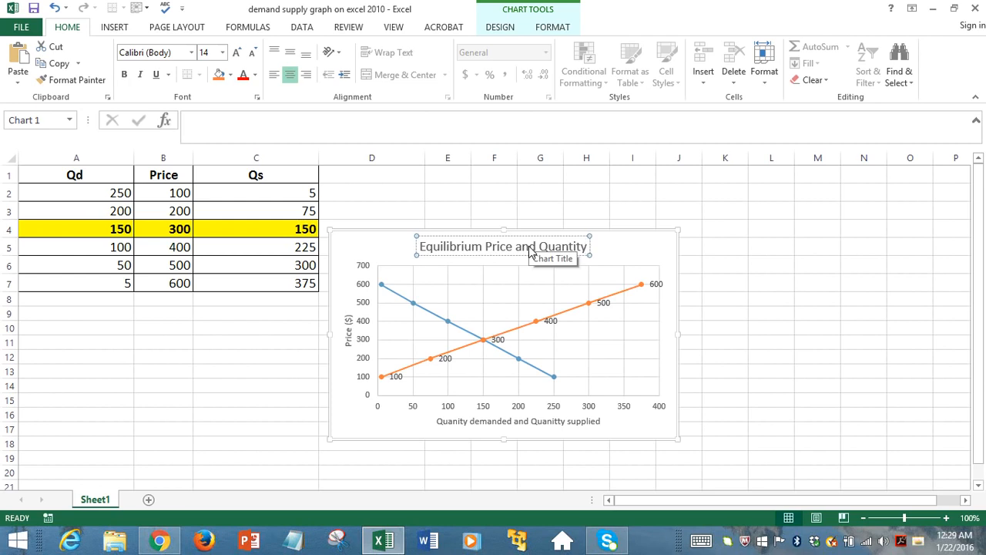
pyautogui.write('Derival')
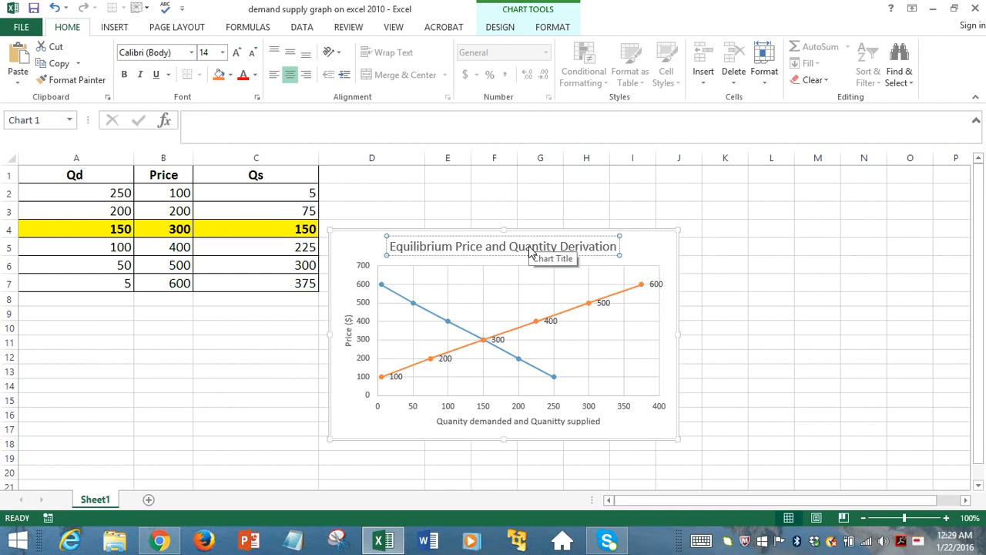
pyautogui.write('using')
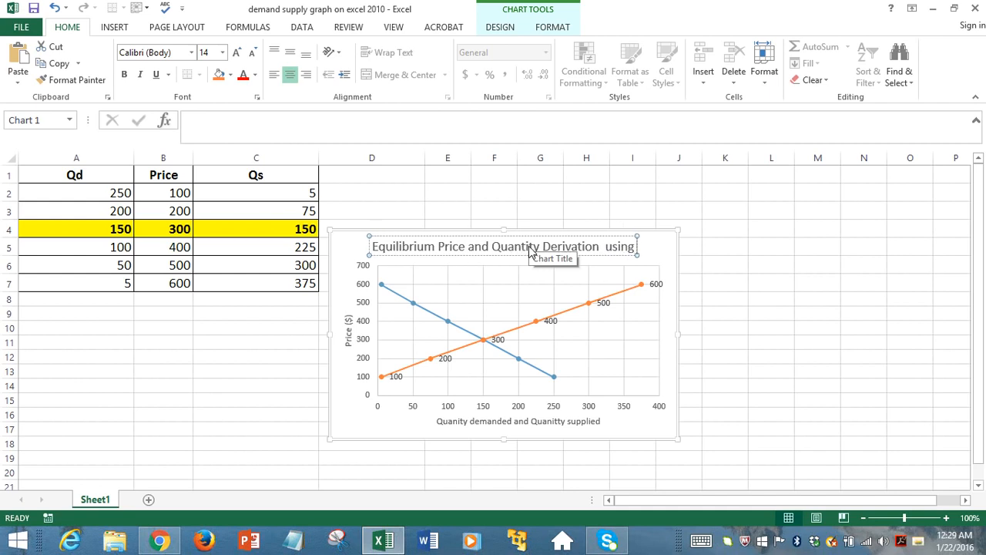
pyautogui.write('Graph')
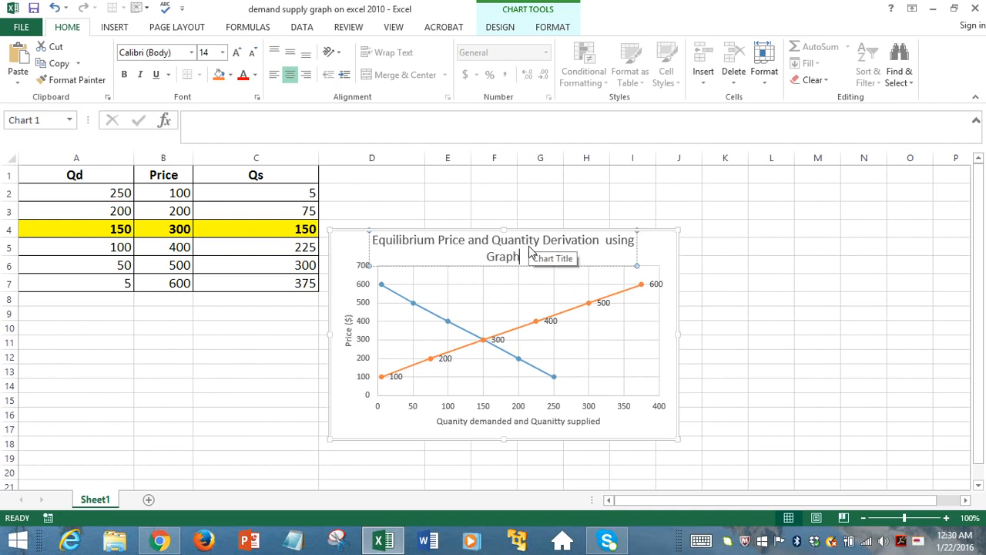
pyautogui.write('s')
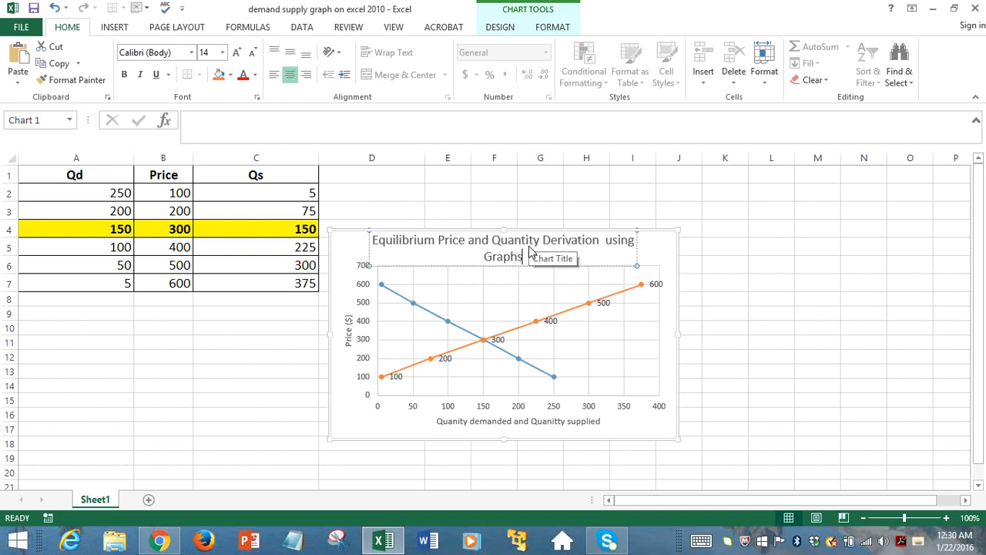
pyautogui.moveTo(788, 297)
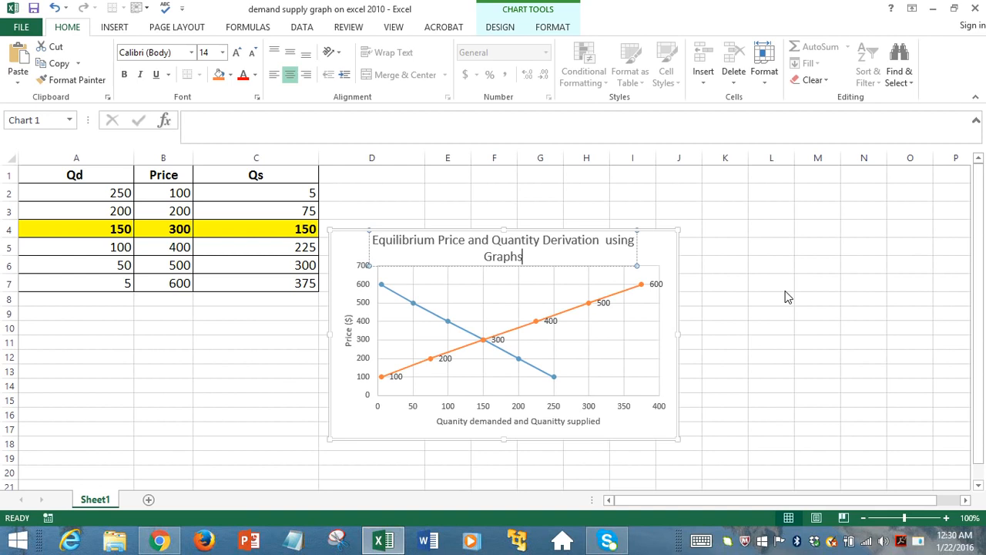
pyautogui.click(770, 282)
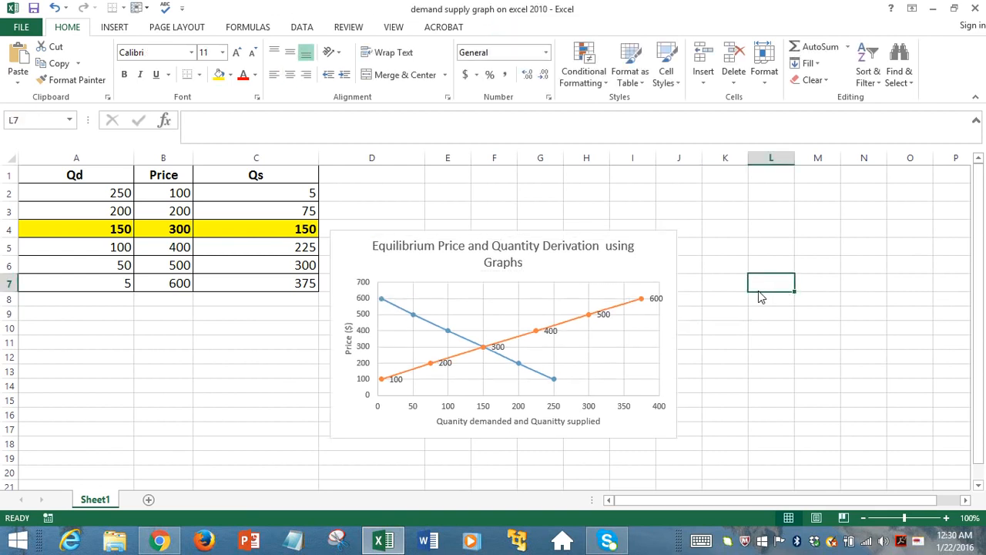
pyautogui.moveTo(921, 518)
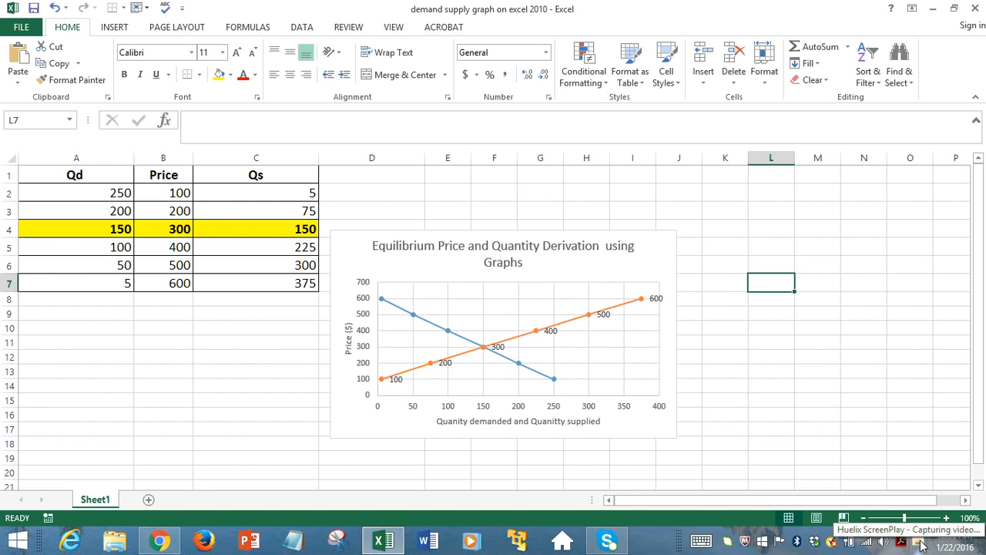
pyautogui.click(920, 540)
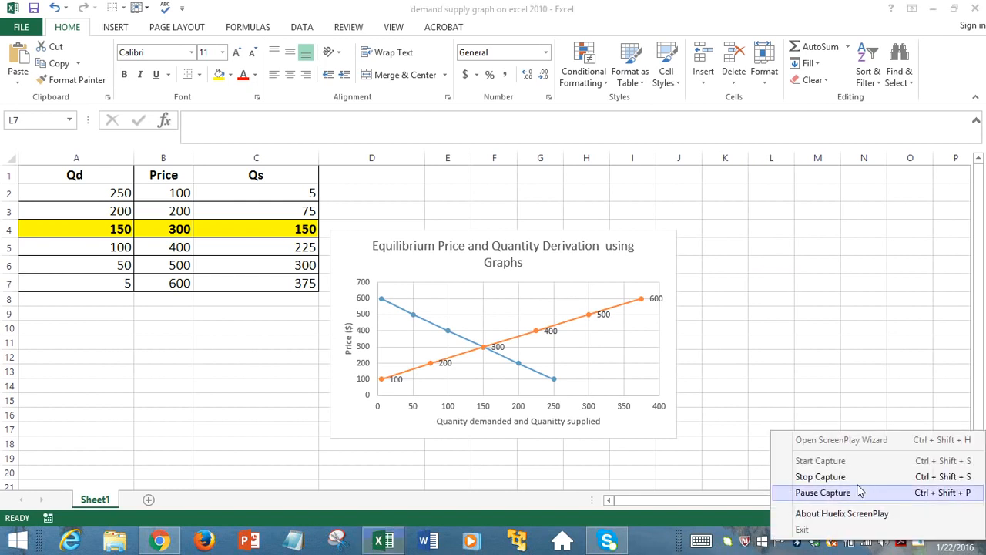
pyautogui.moveTo(832, 476)
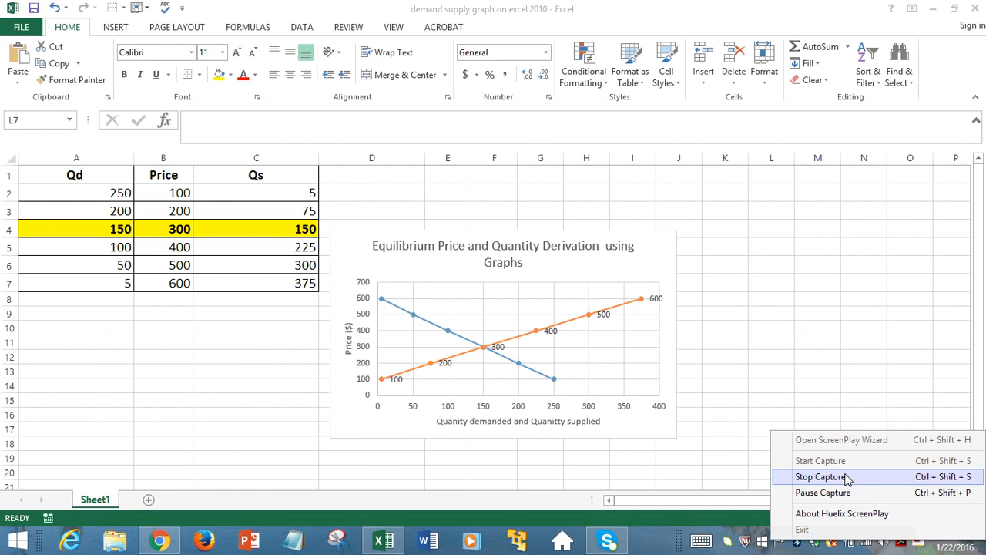